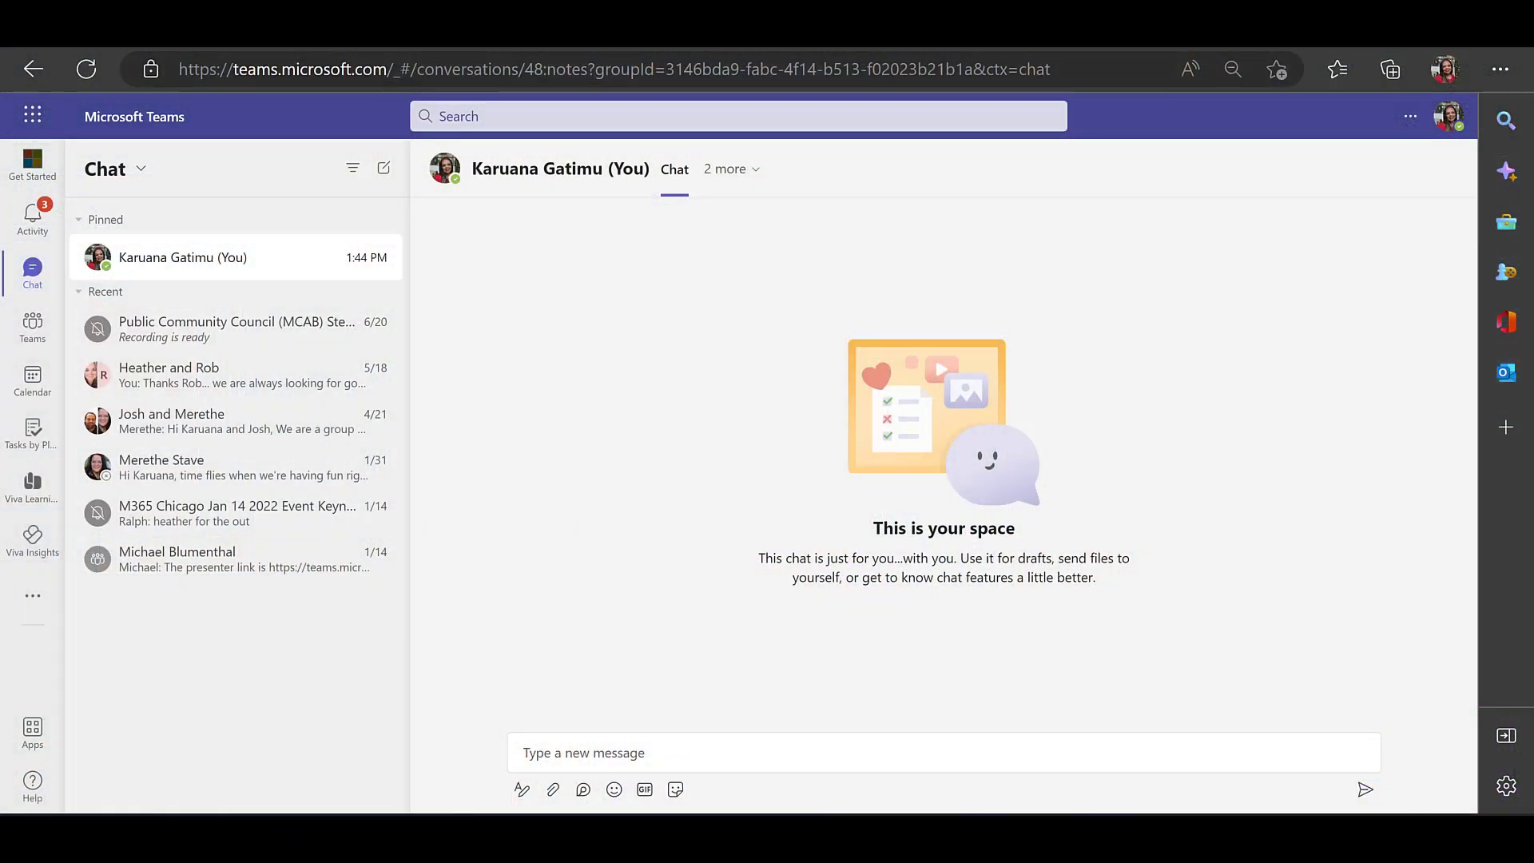
{"action": "mouse_move", "coordinate": [204, 311]}
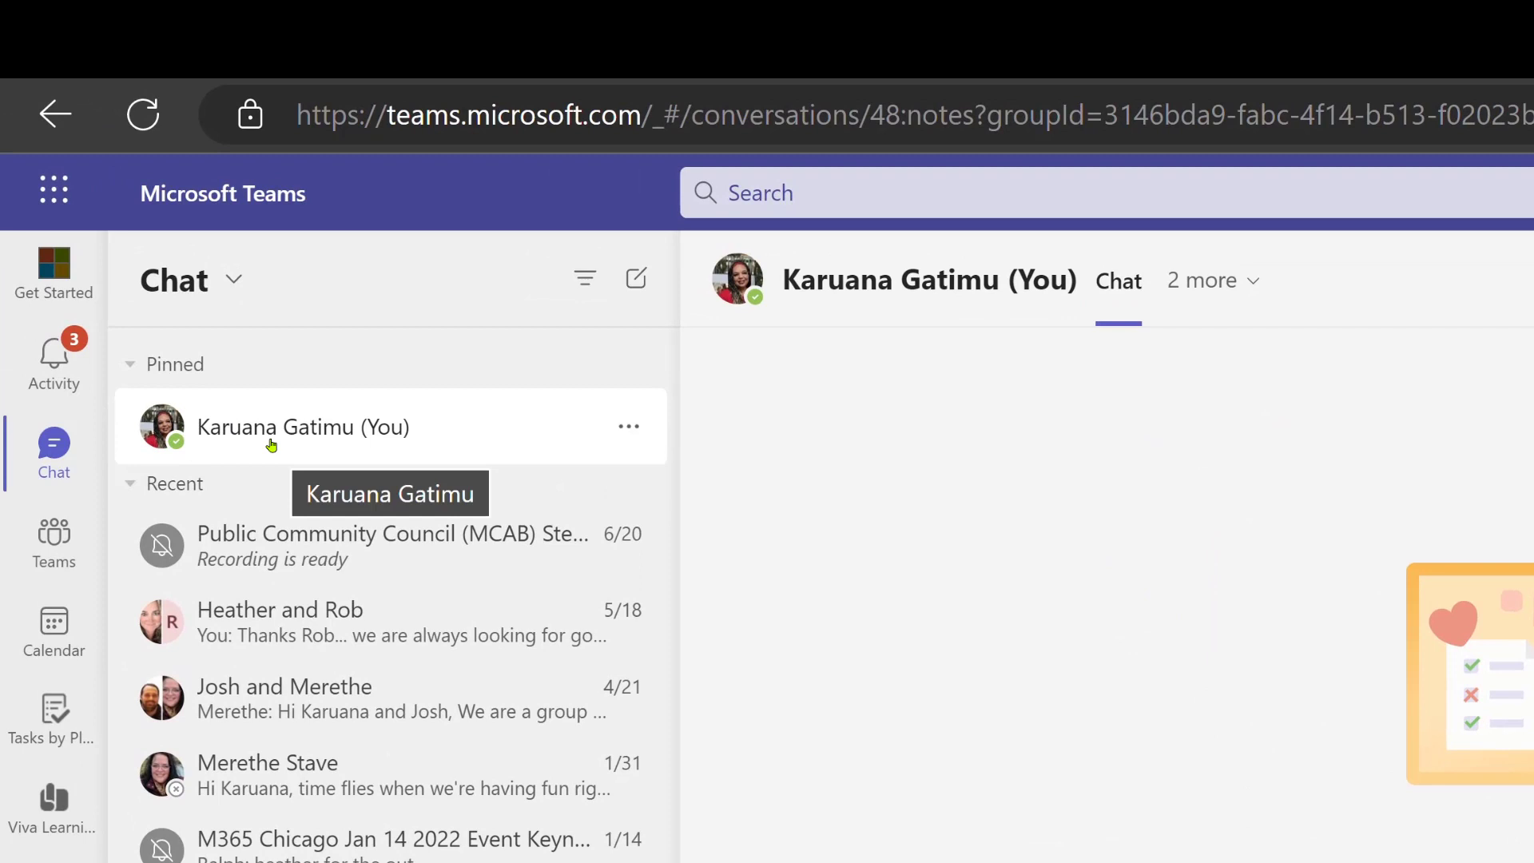
{"action": "mouse_move", "coordinate": [301, 446]}
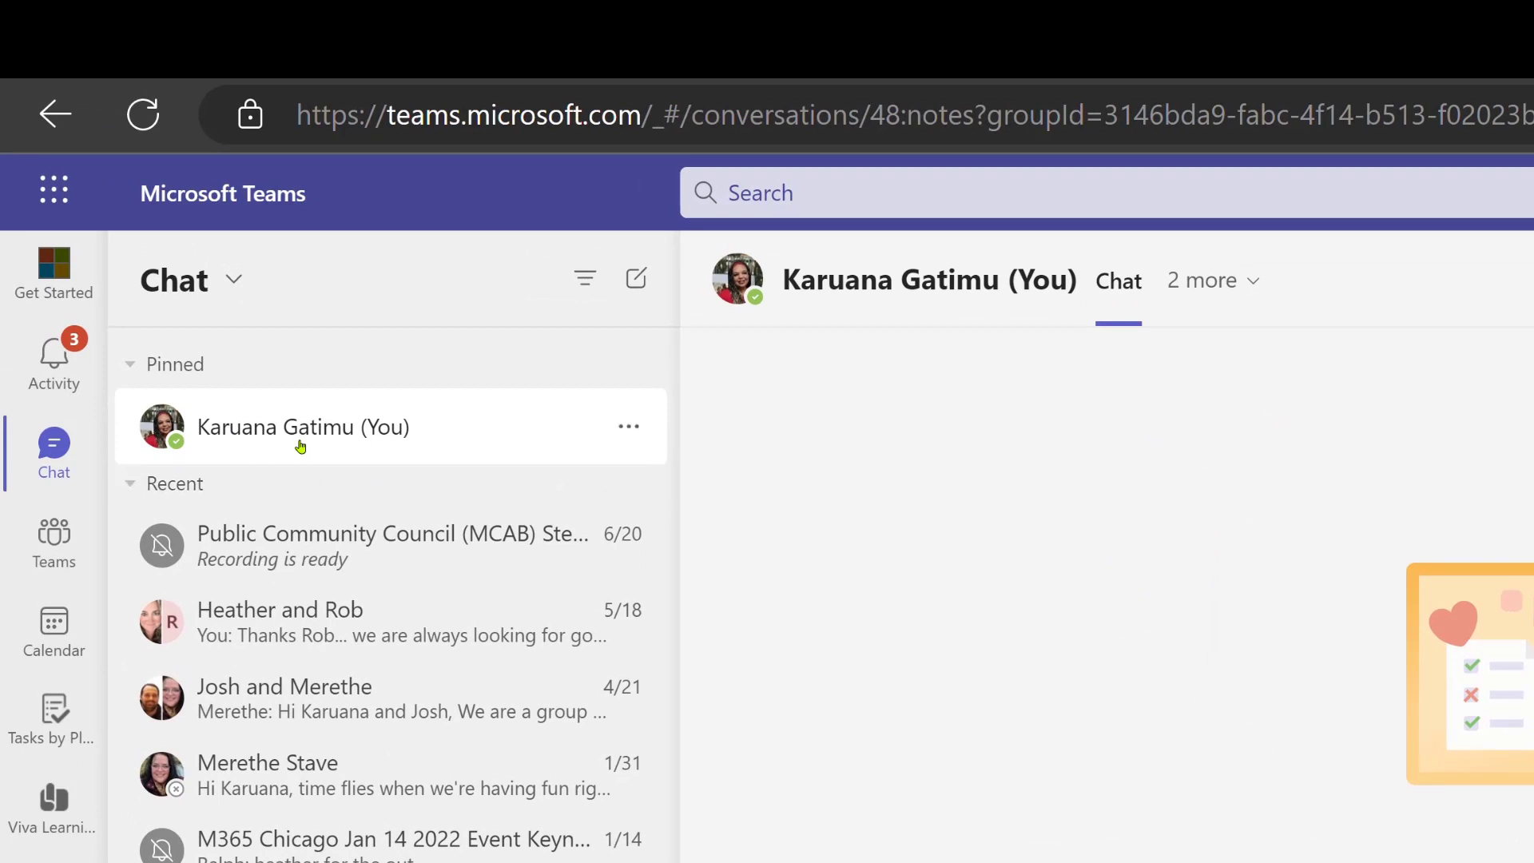
{"action": "mouse_move", "coordinate": [406, 443]}
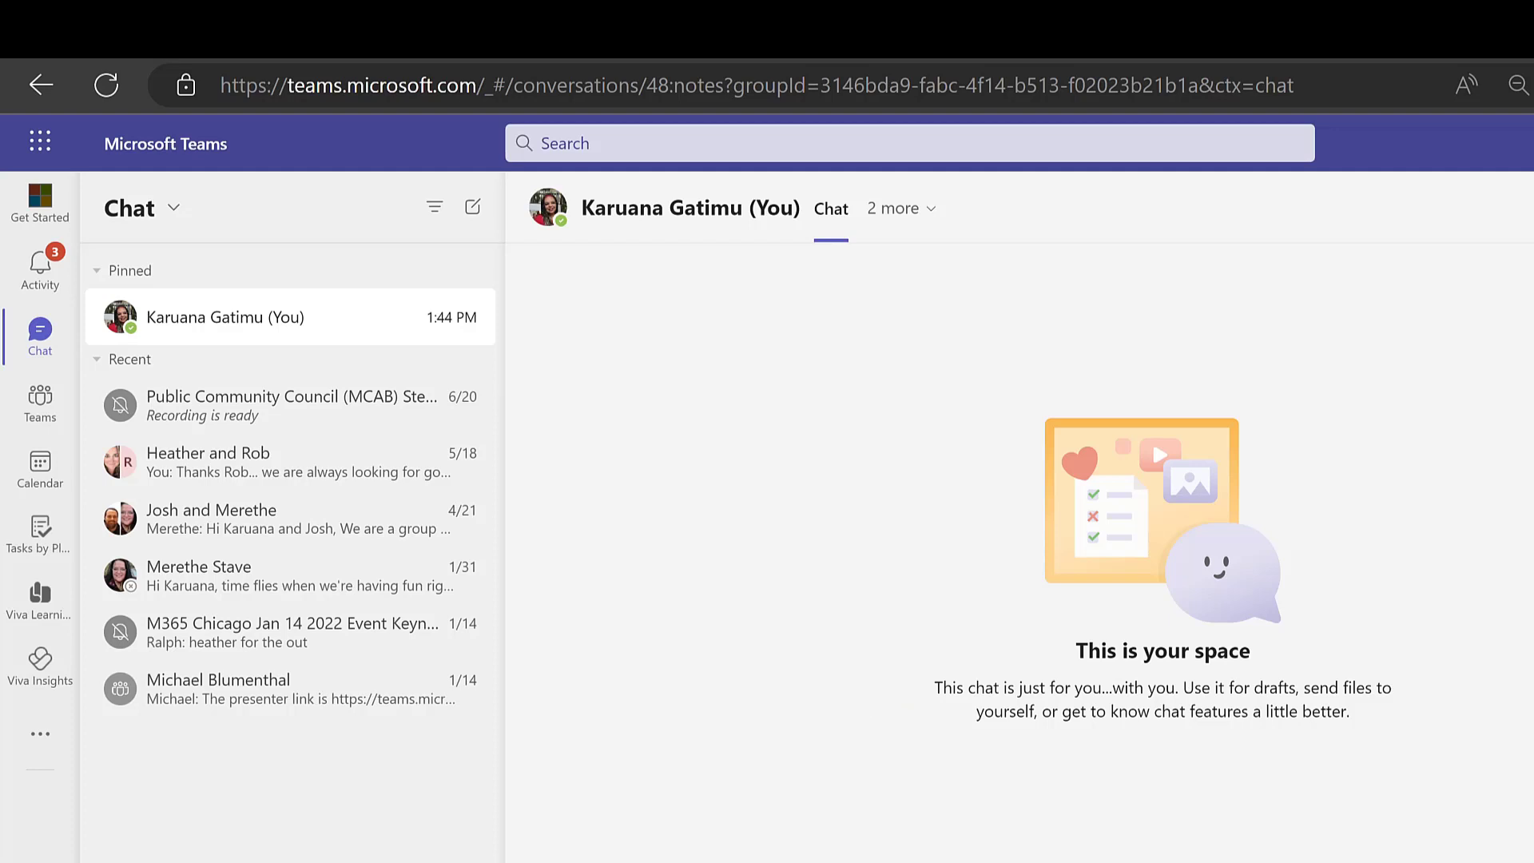
Send yourself the note 'Remember meeting with Heather' in the self-chat
{"action": "type", "text": "Remember to schedule"}
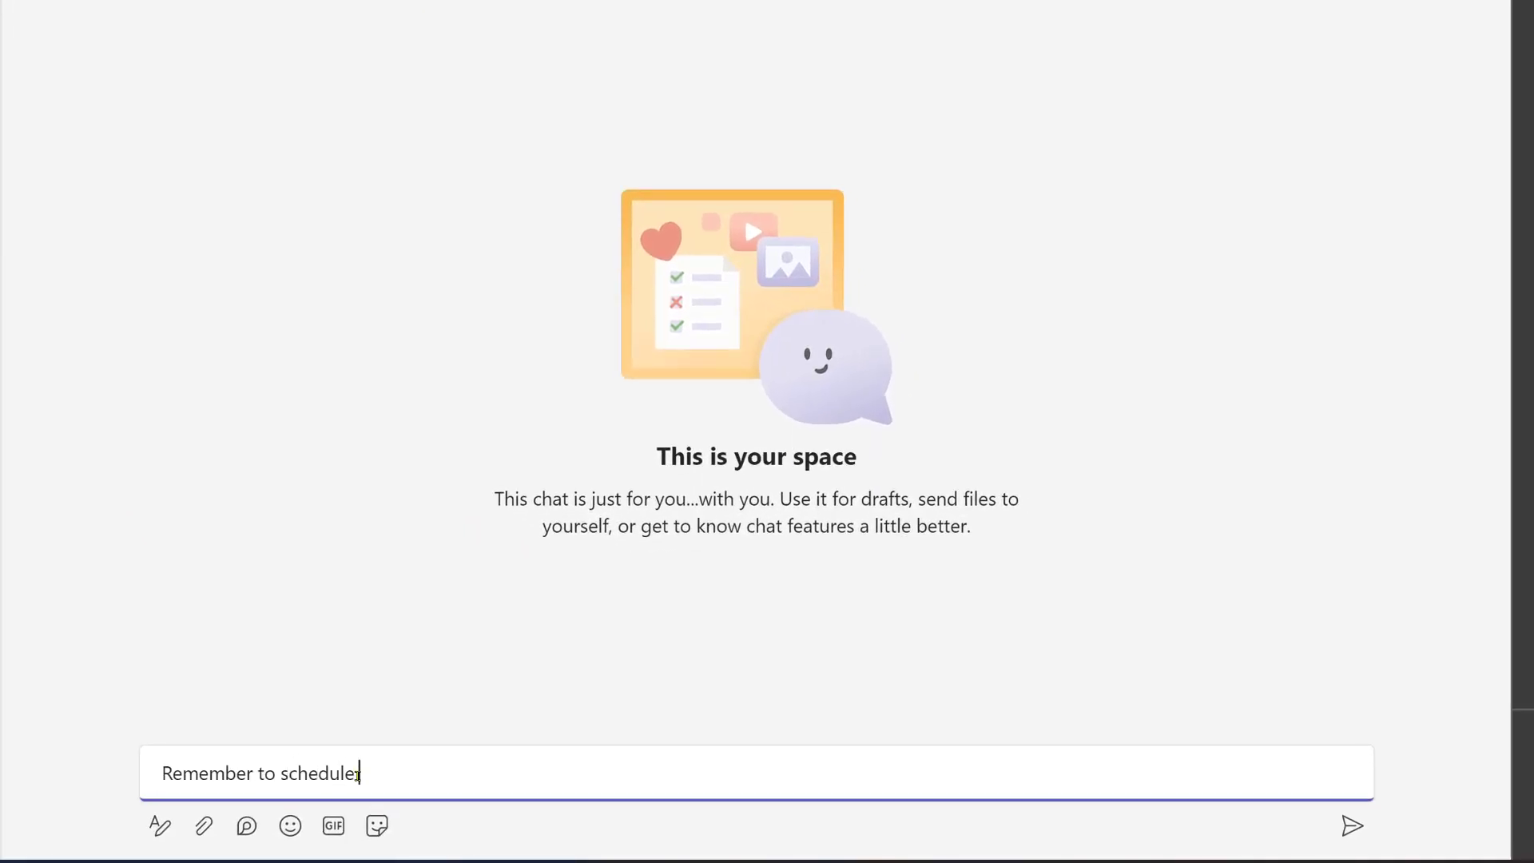
{"action": "type", "text": "meeting with"}
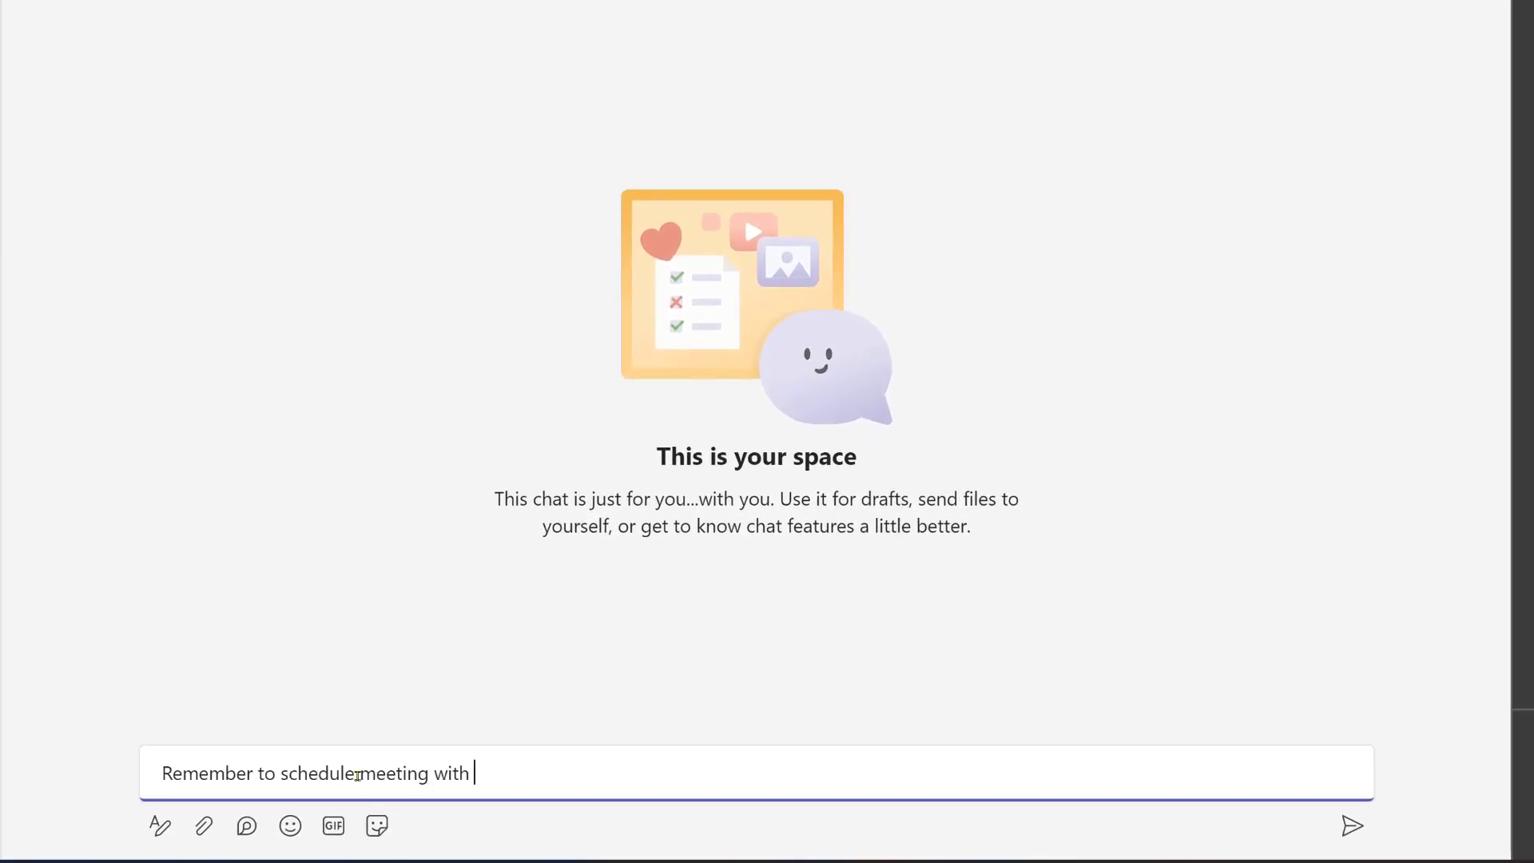
{"action": "type", "text": "Heather"}
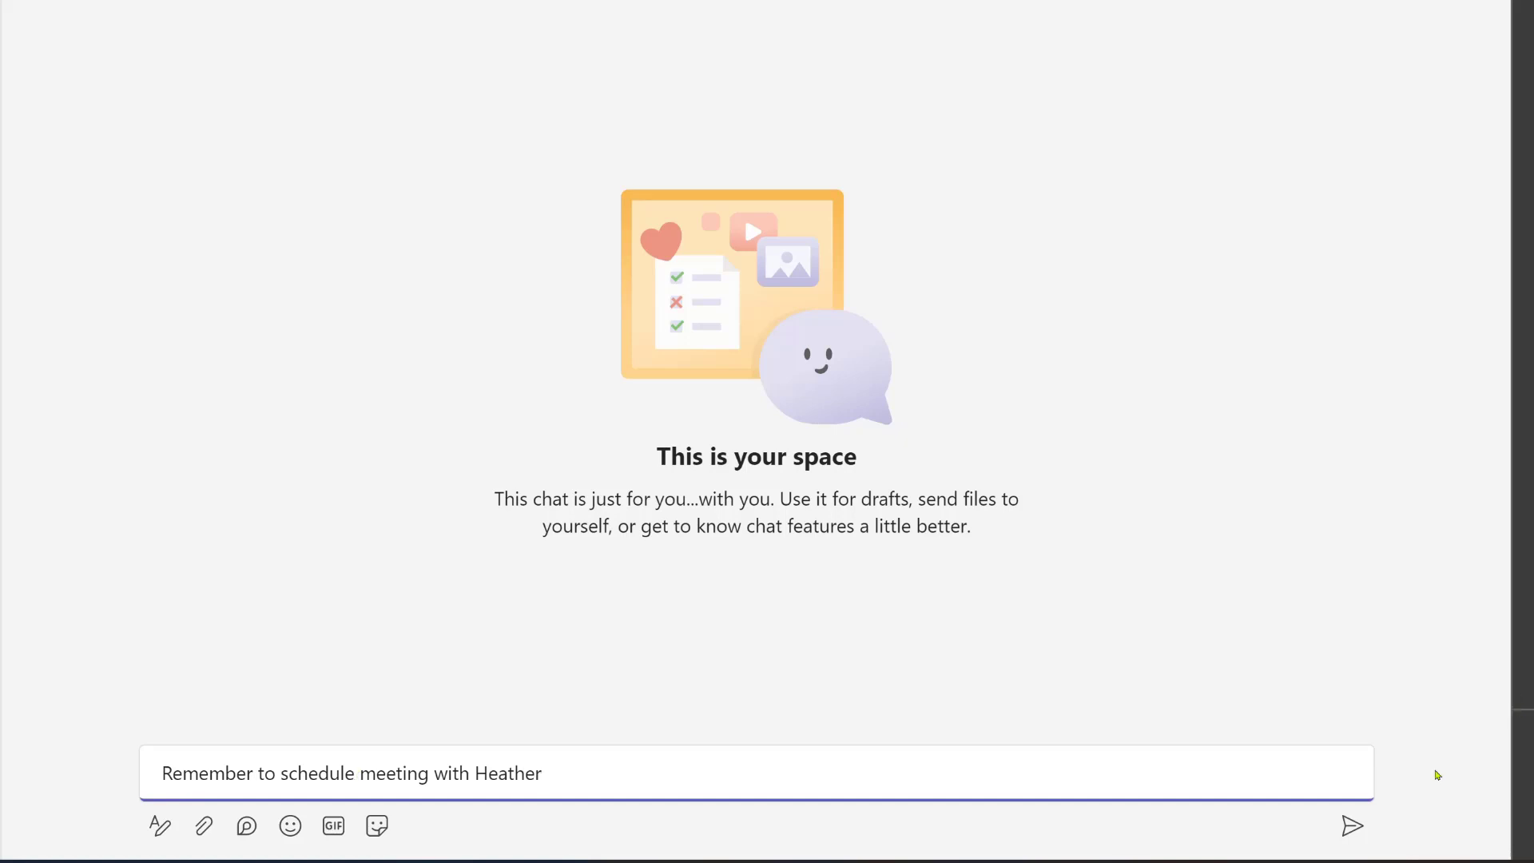
{"action": "left_click", "coordinate": [1352, 825]}
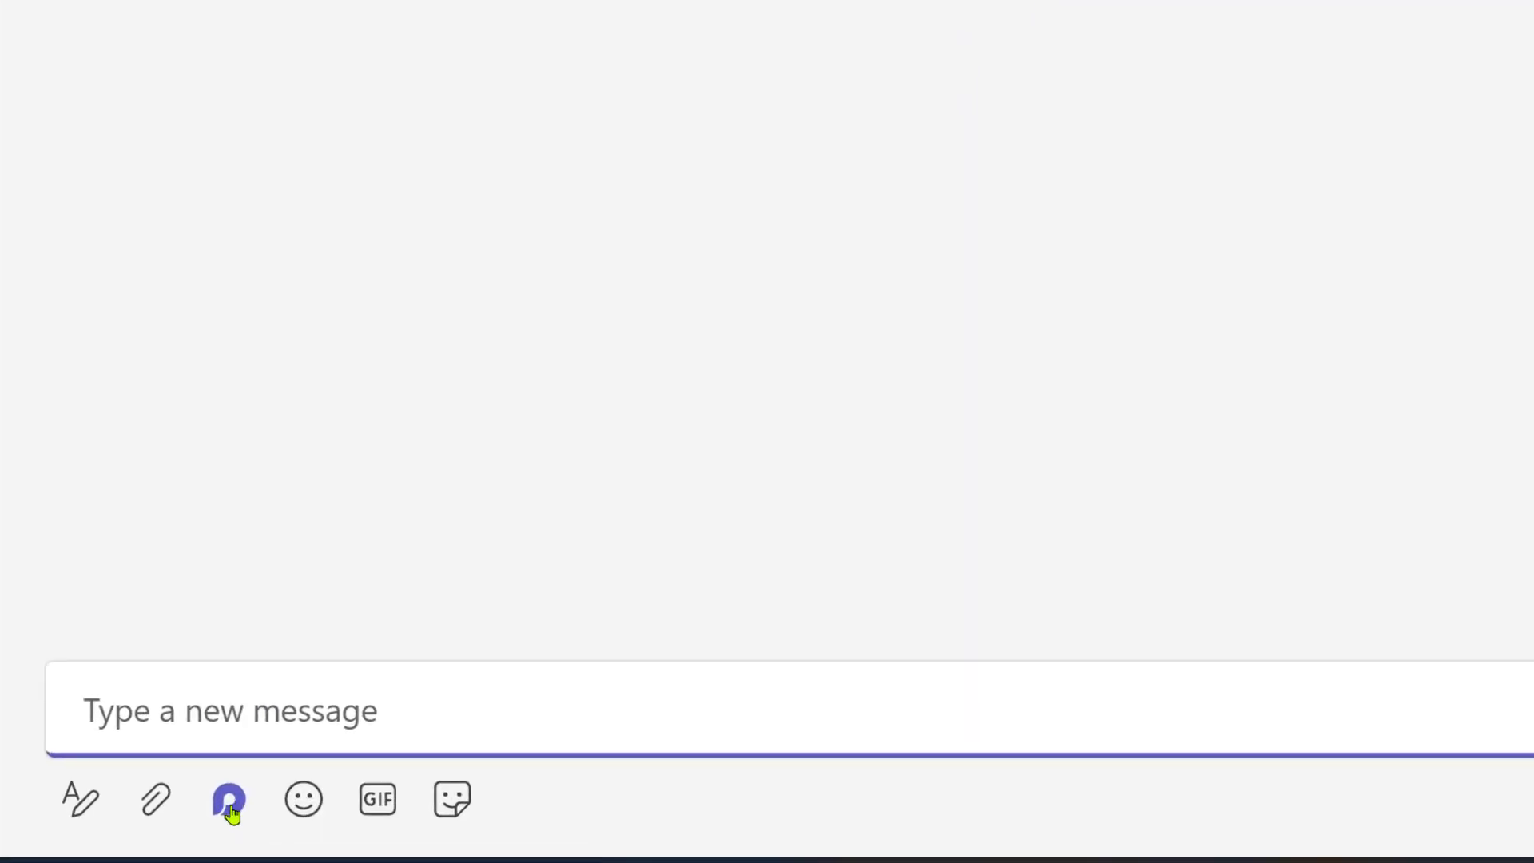
Insert a blank Bulleted list Loop component into the self-chat message box
{"action": "left_click", "coordinate": [227, 798]}
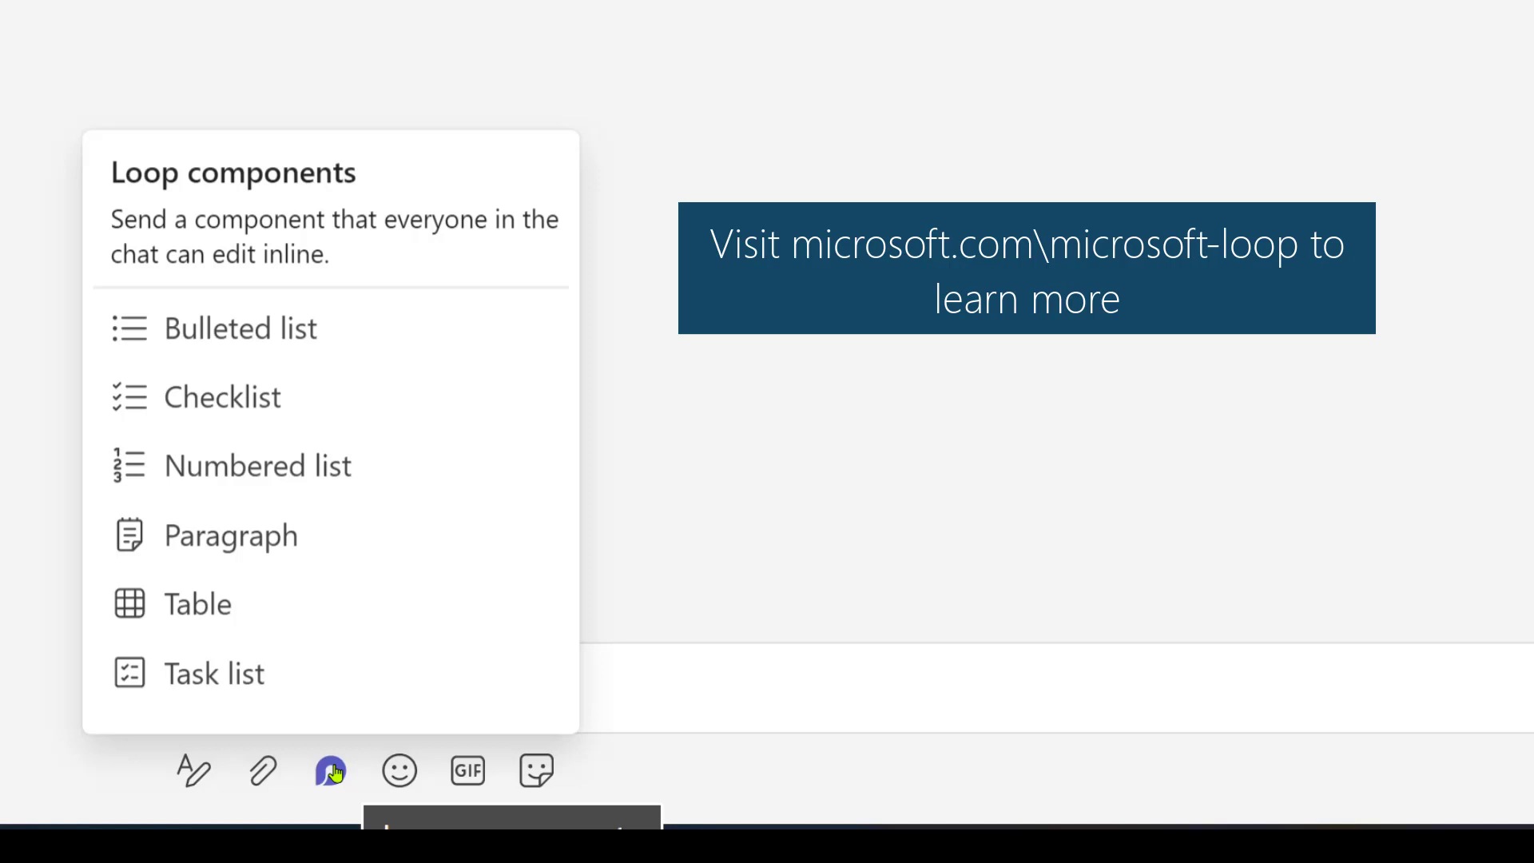
{"action": "mouse_move", "coordinate": [223, 325]}
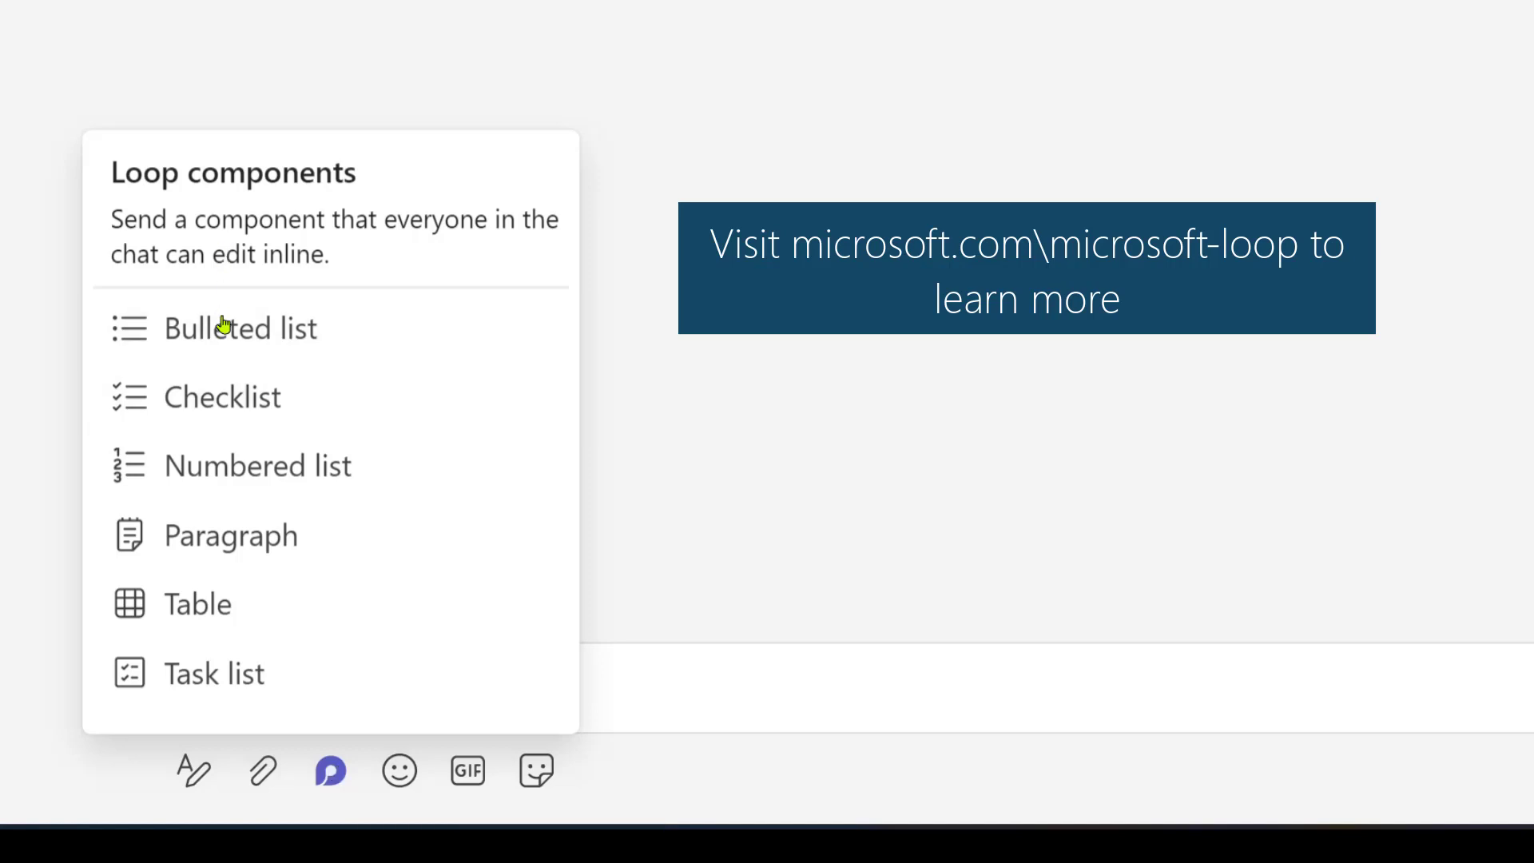
{"action": "left_click", "coordinate": [240, 327]}
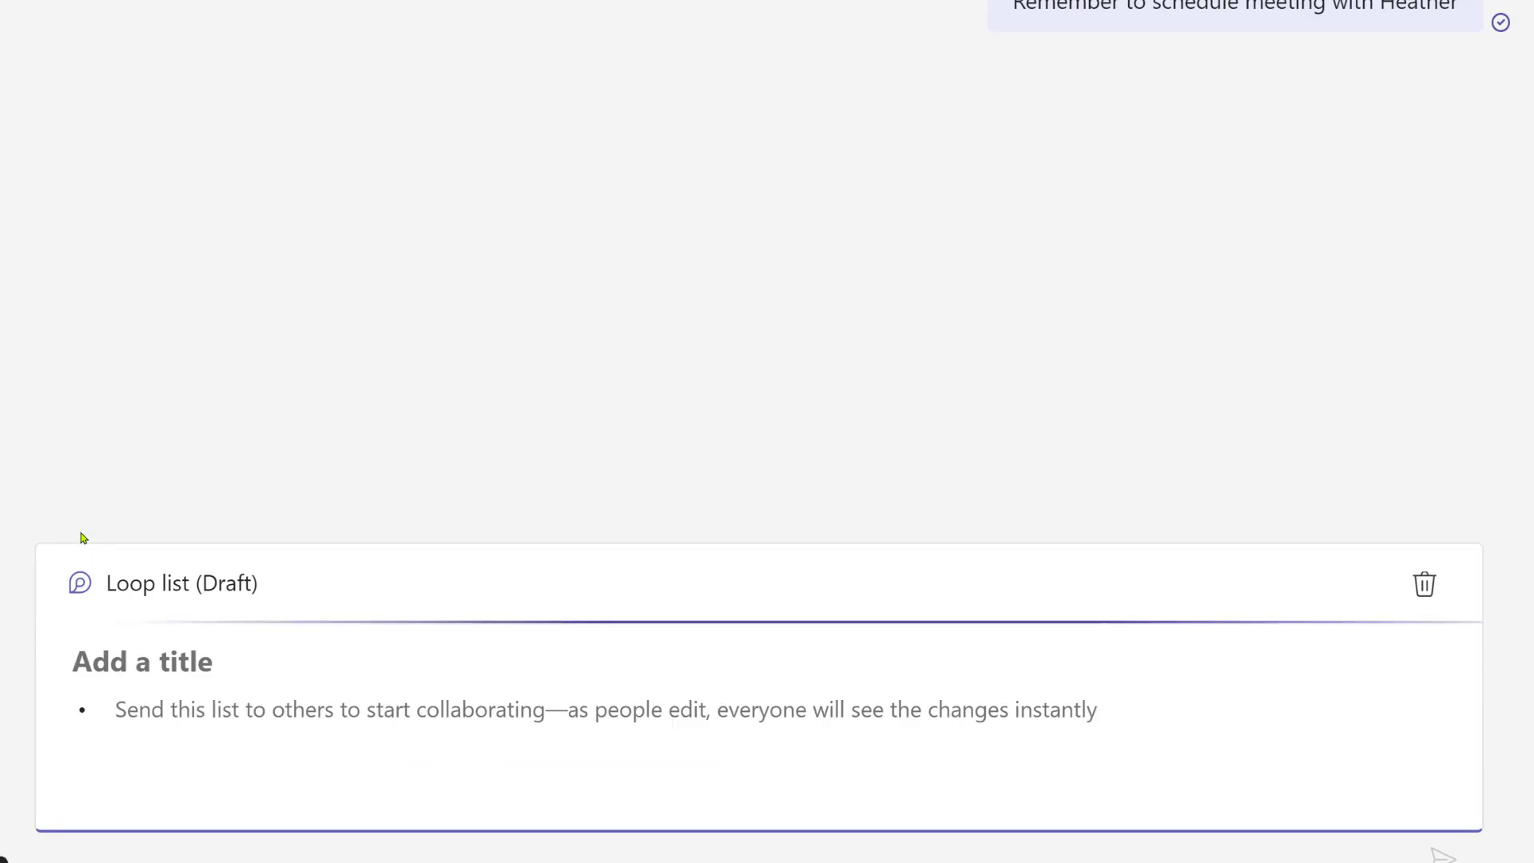
Title the list 'Top of Mind' with first item 'Schedule meeting with Heather'
{"action": "type", "text": "Top of"}
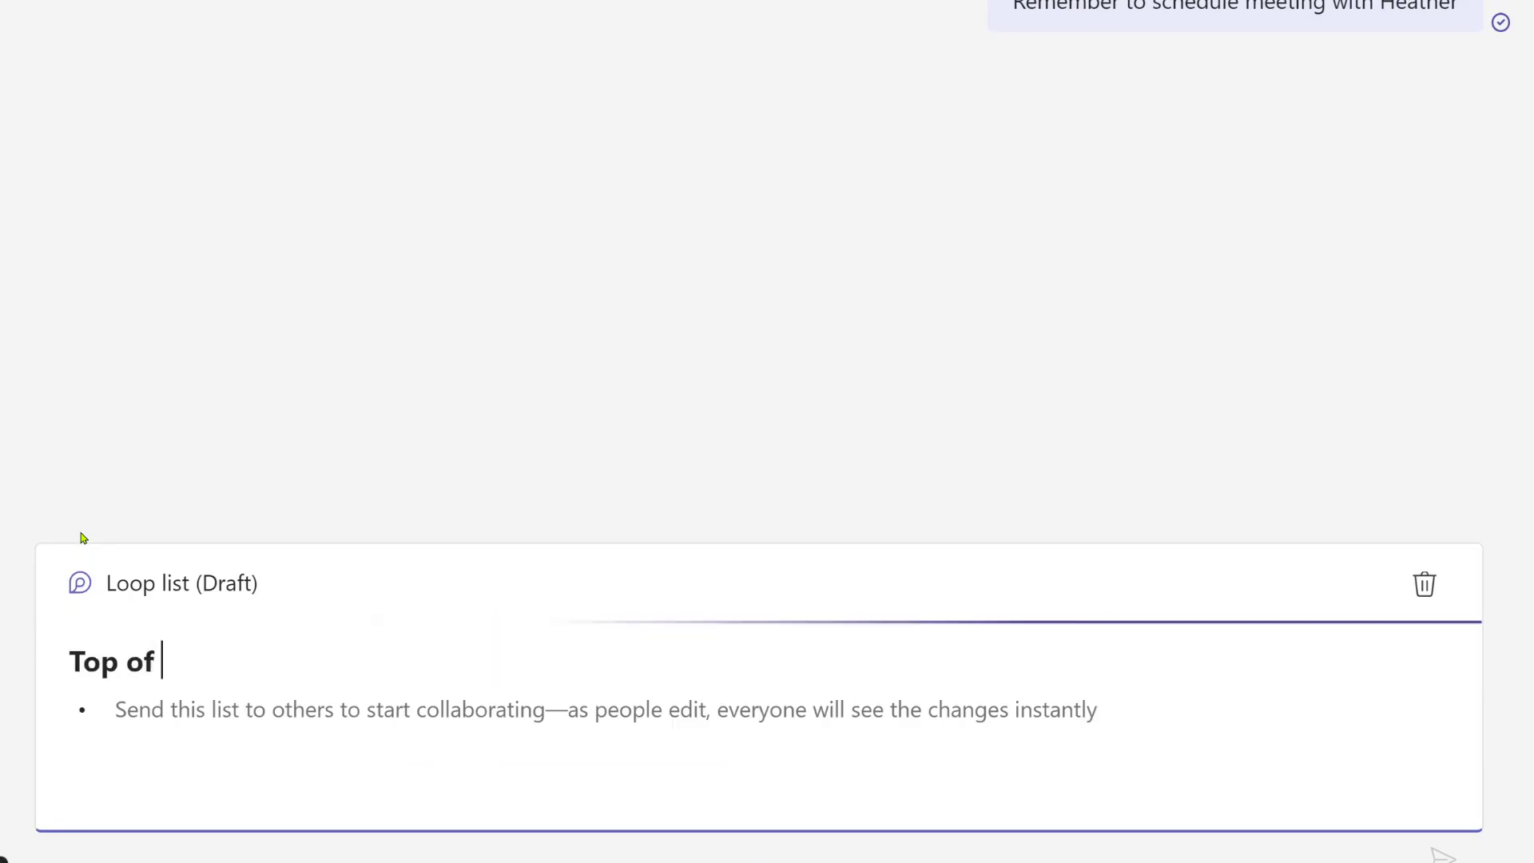
{"action": "type", "text": "Mind"}
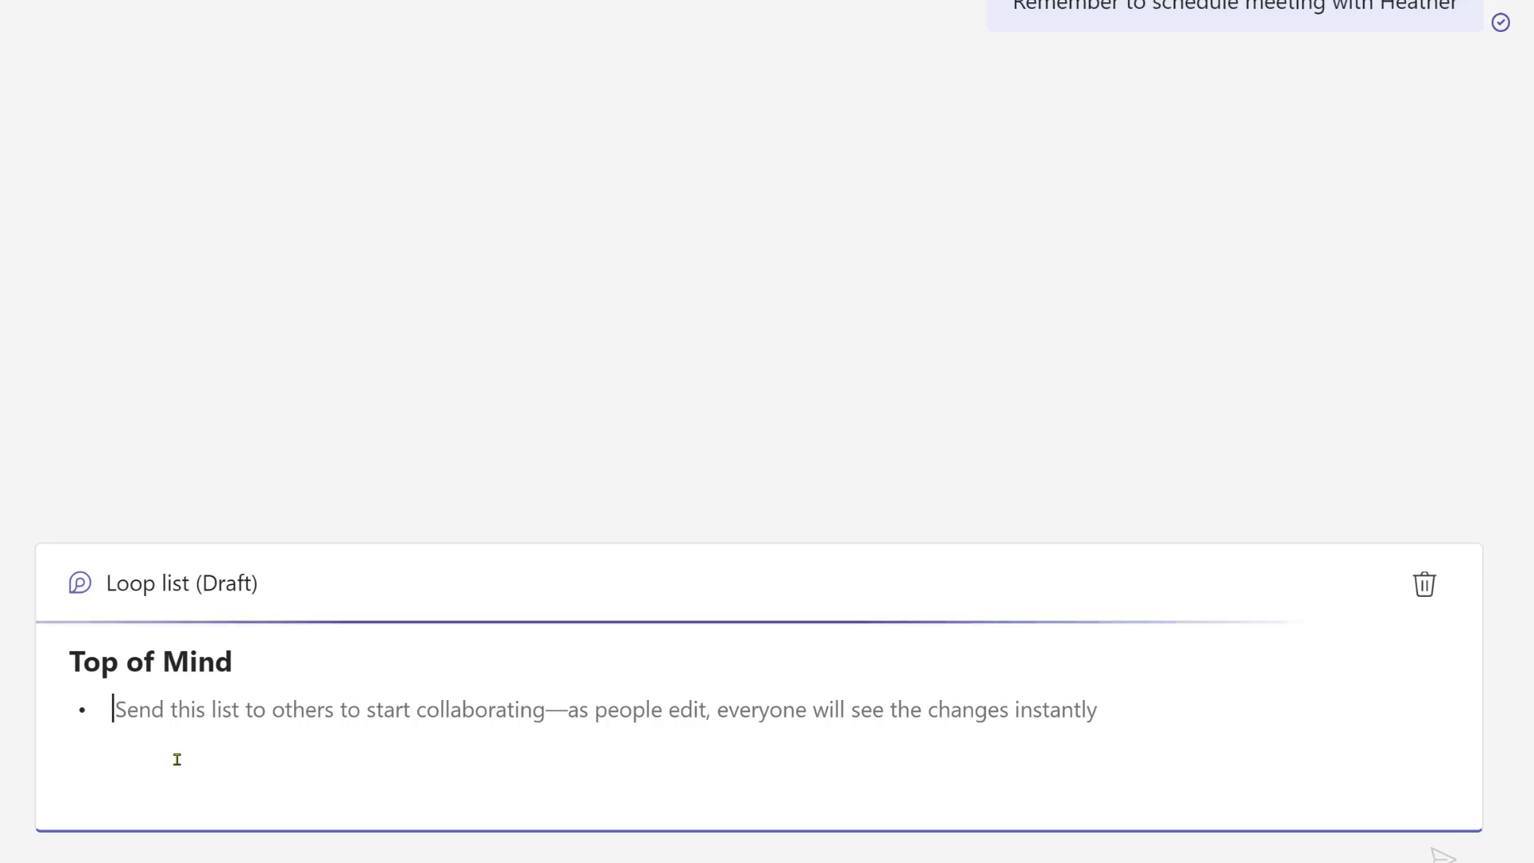
{"action": "type", "text": "Schedule meet"}
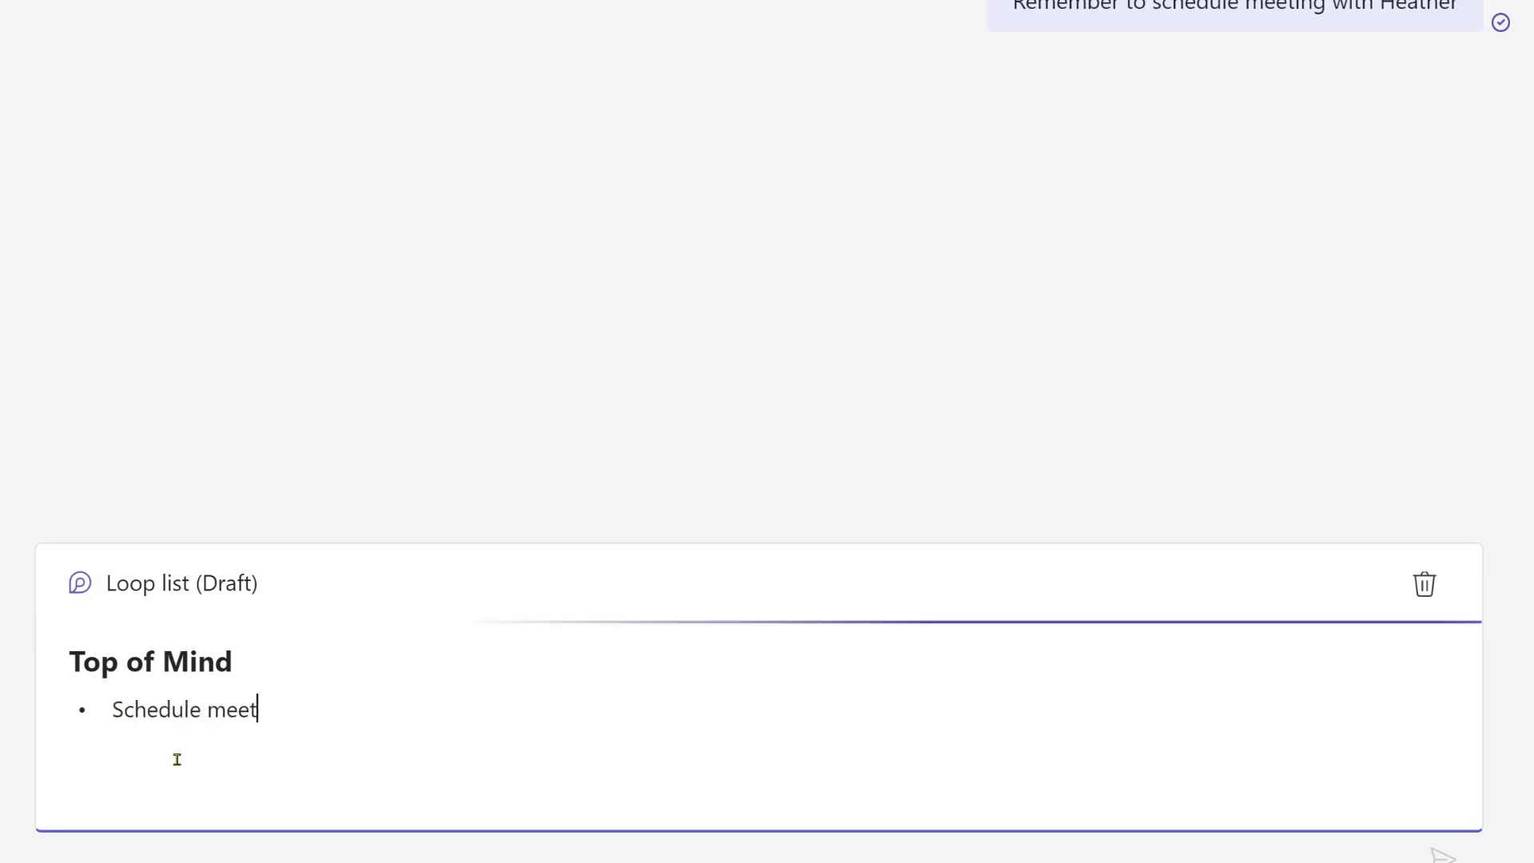
{"action": "type", "text": "ing with Heather"}
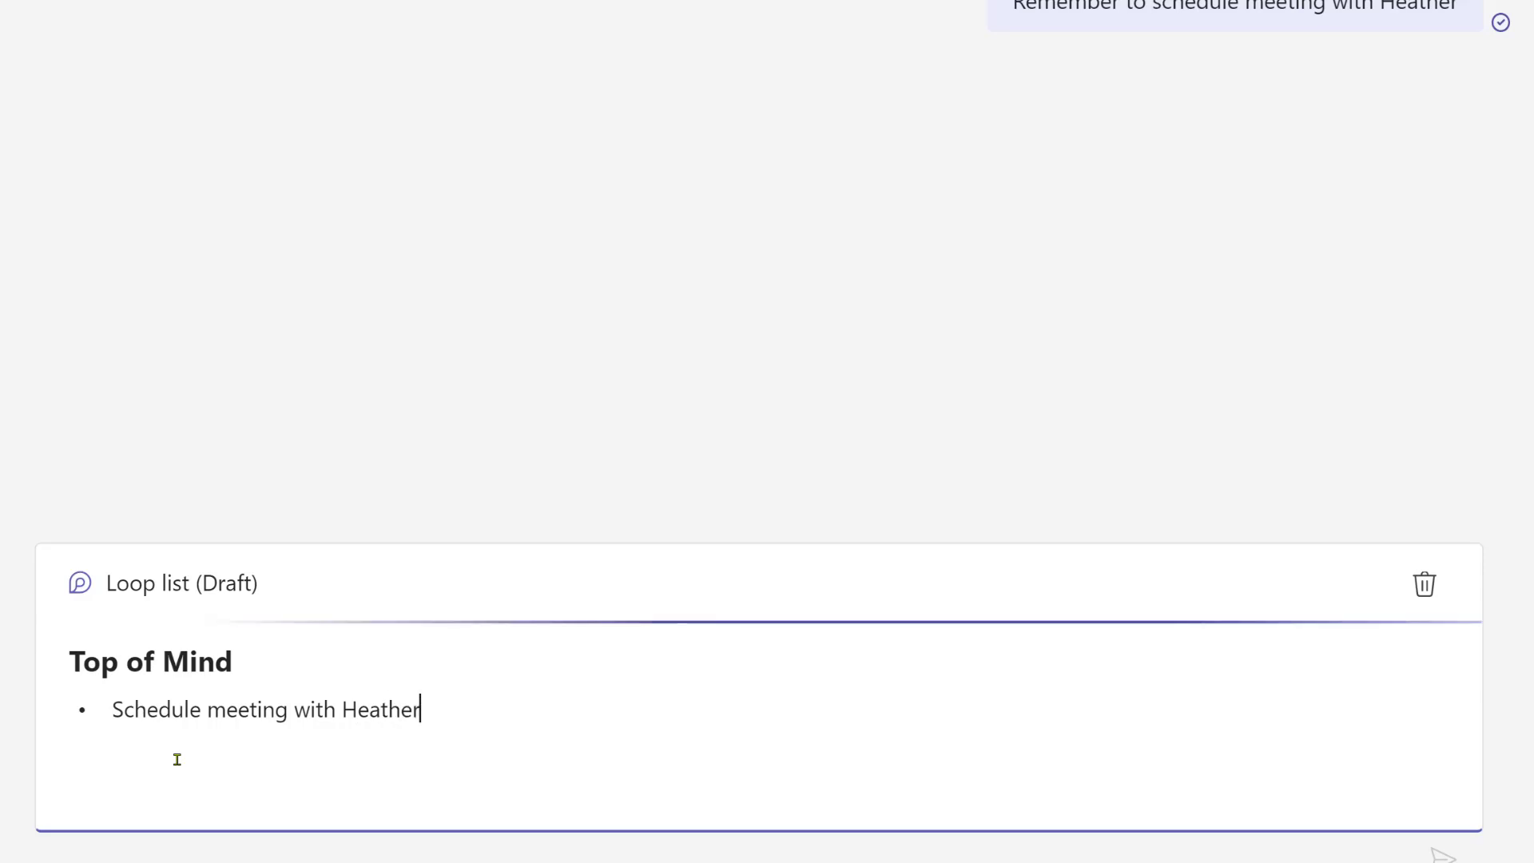
Add a second item 'Review community meeting deck' to the list
{"action": "key", "text": "Return"}
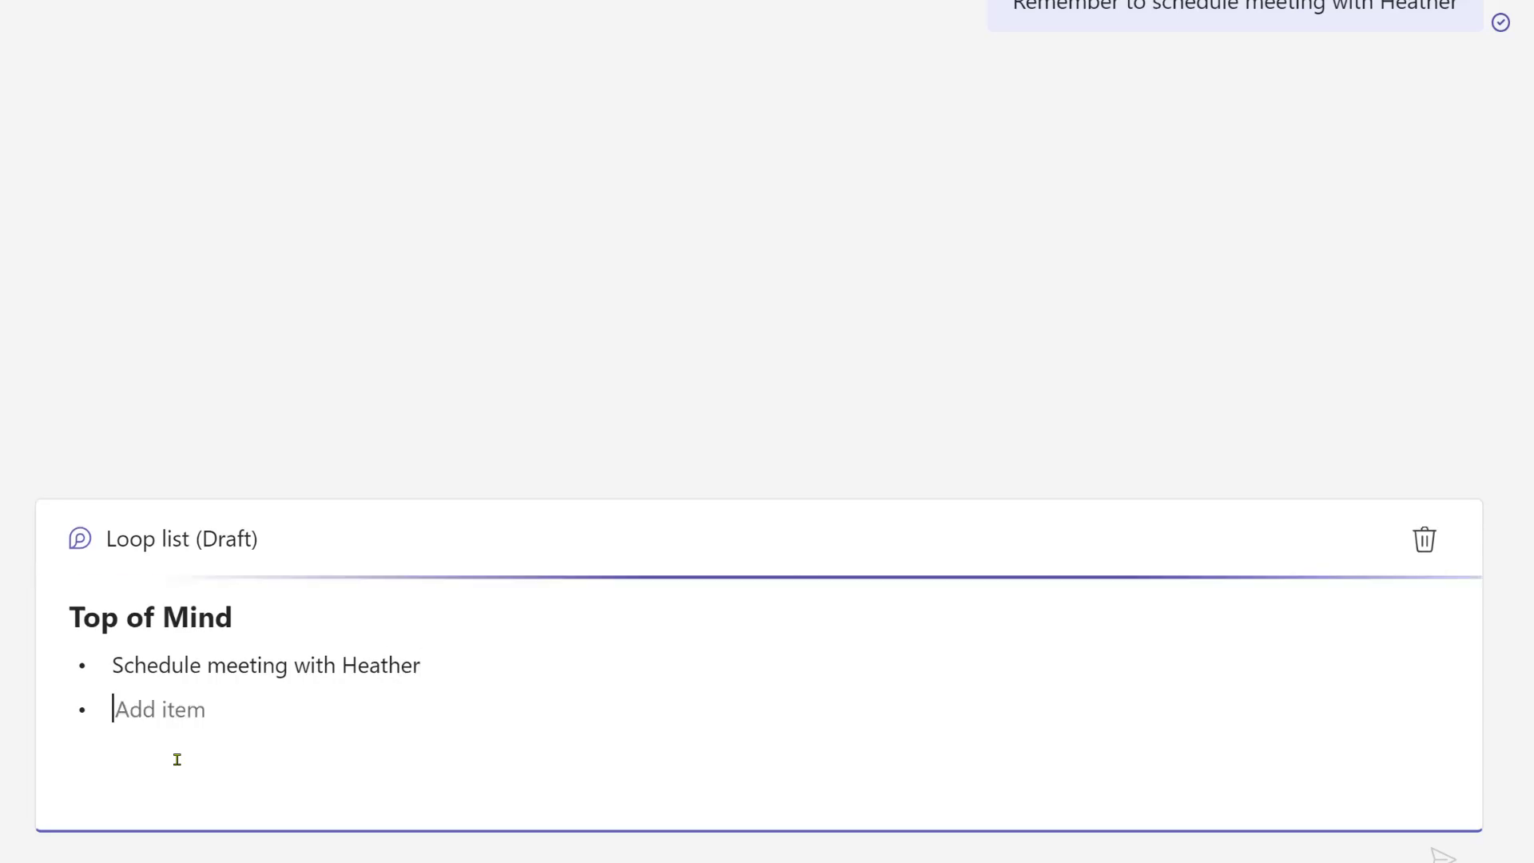
{"action": "type", "text": "Review com"}
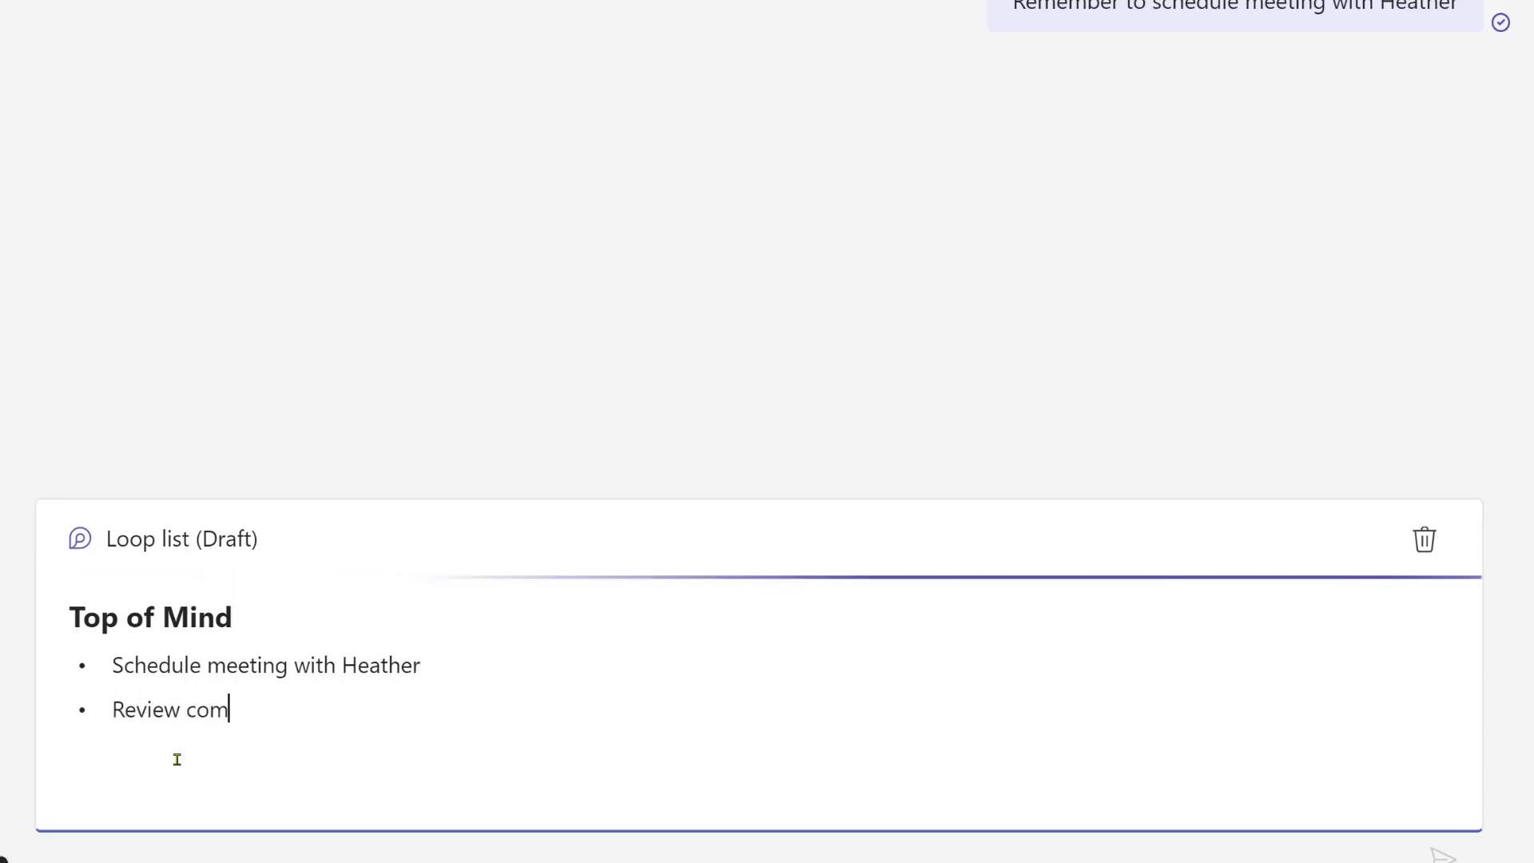
{"action": "type", "text": "munity"}
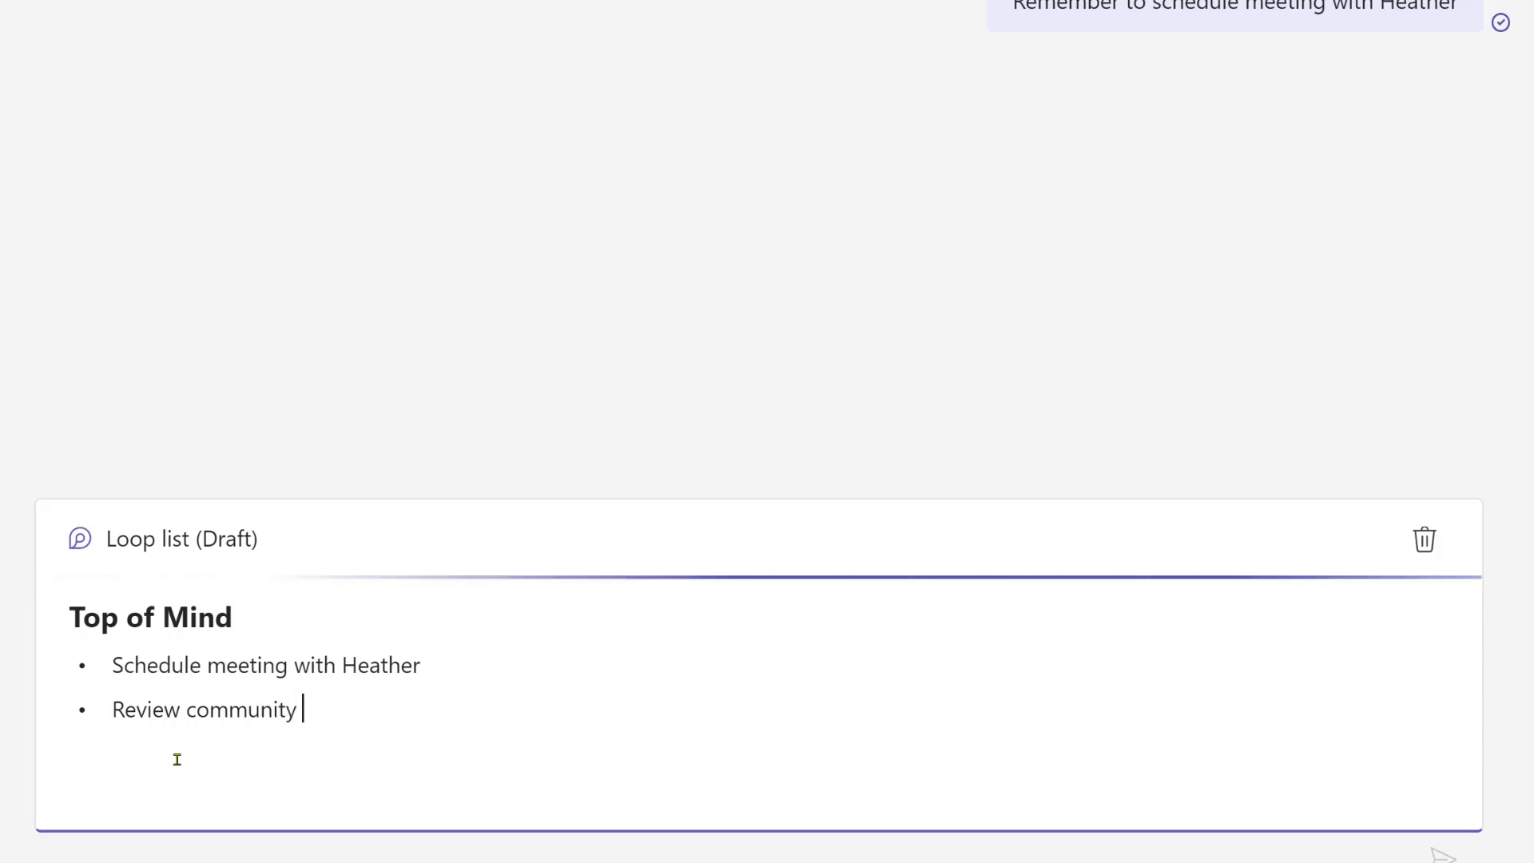
{"action": "type", "text": "meeting deck"}
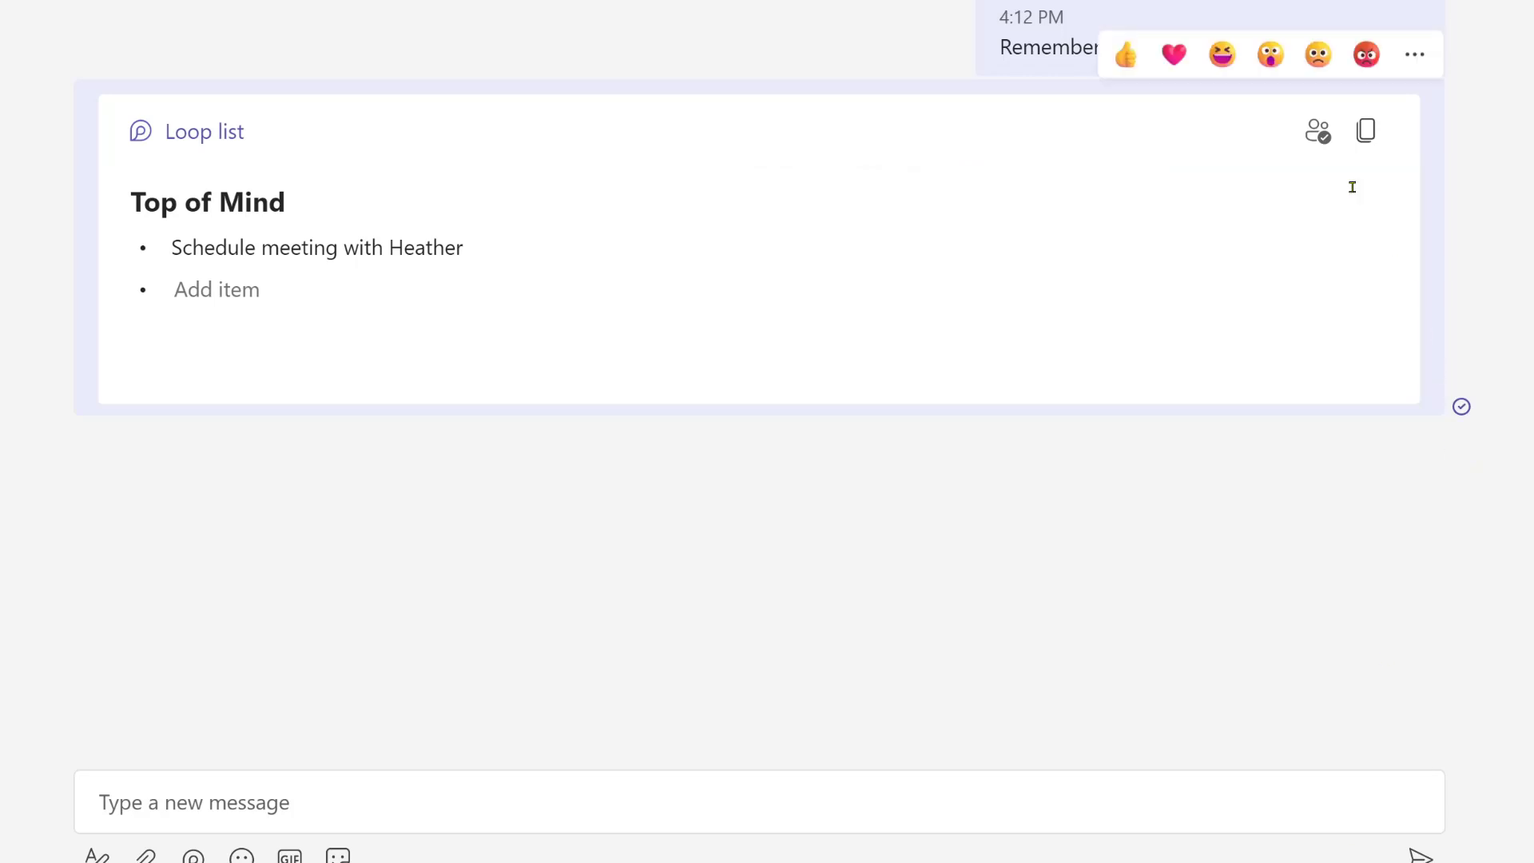
{"action": "mouse_move", "coordinate": [1317, 130]}
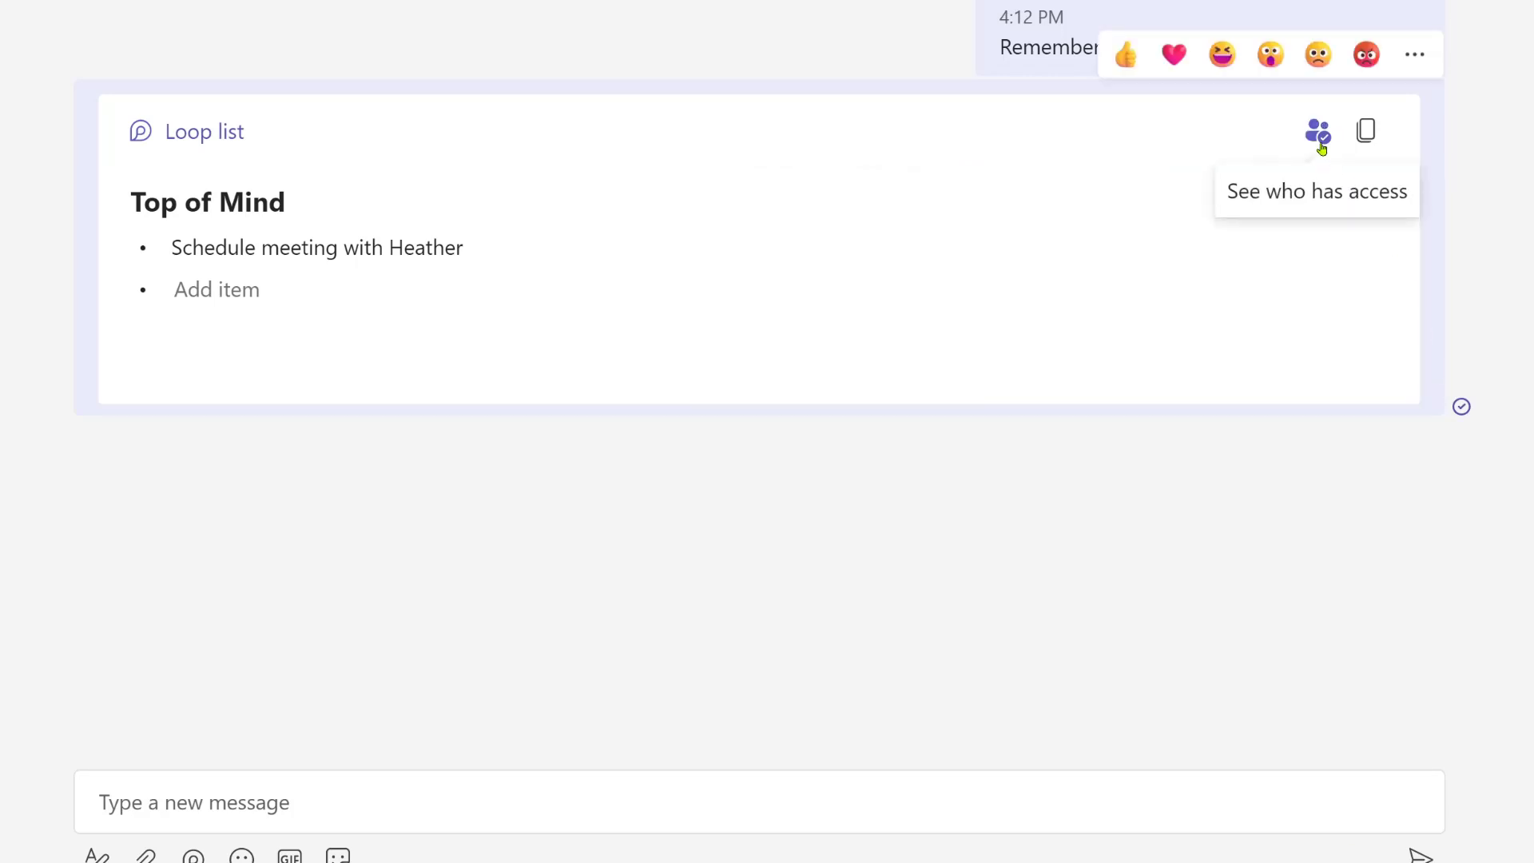
Review who has access to the Top of Mind list and copy its link
{"action": "left_click", "coordinate": [1317, 131]}
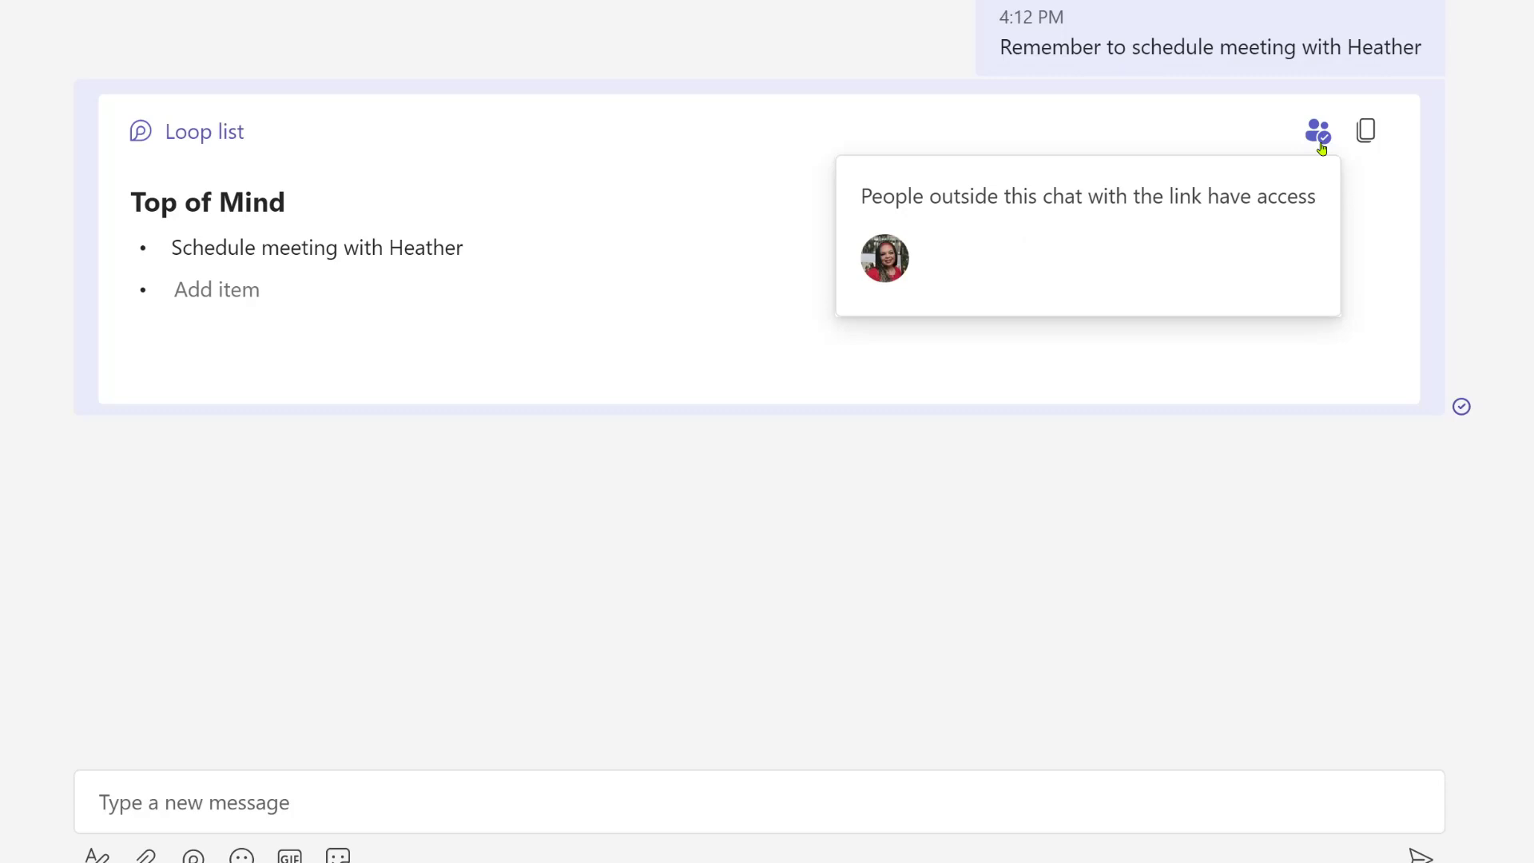
{"action": "mouse_move", "coordinate": [886, 285]}
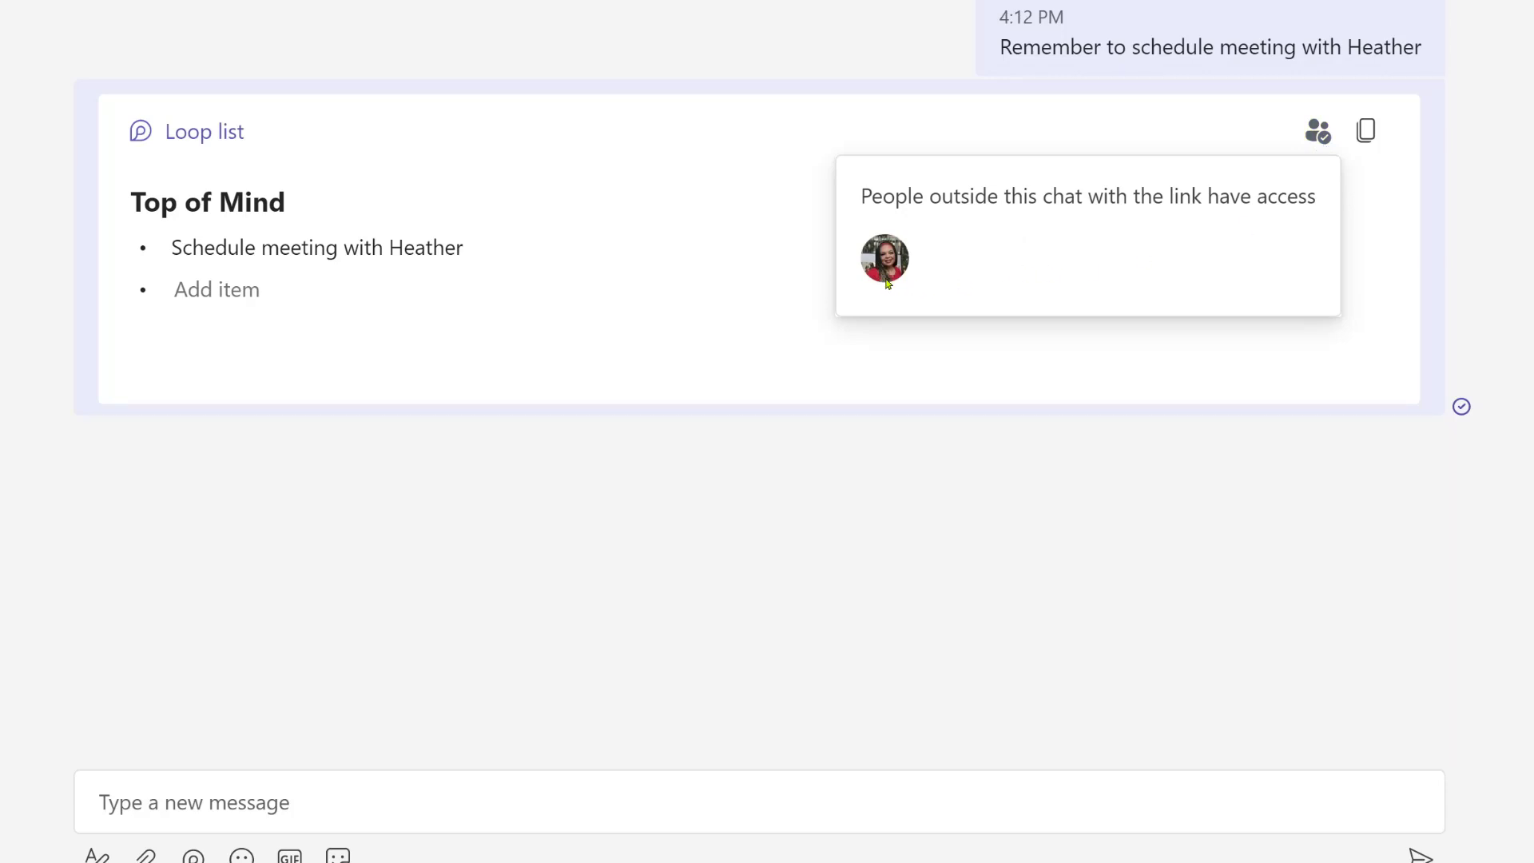
{"action": "mouse_move", "coordinate": [1398, 294]}
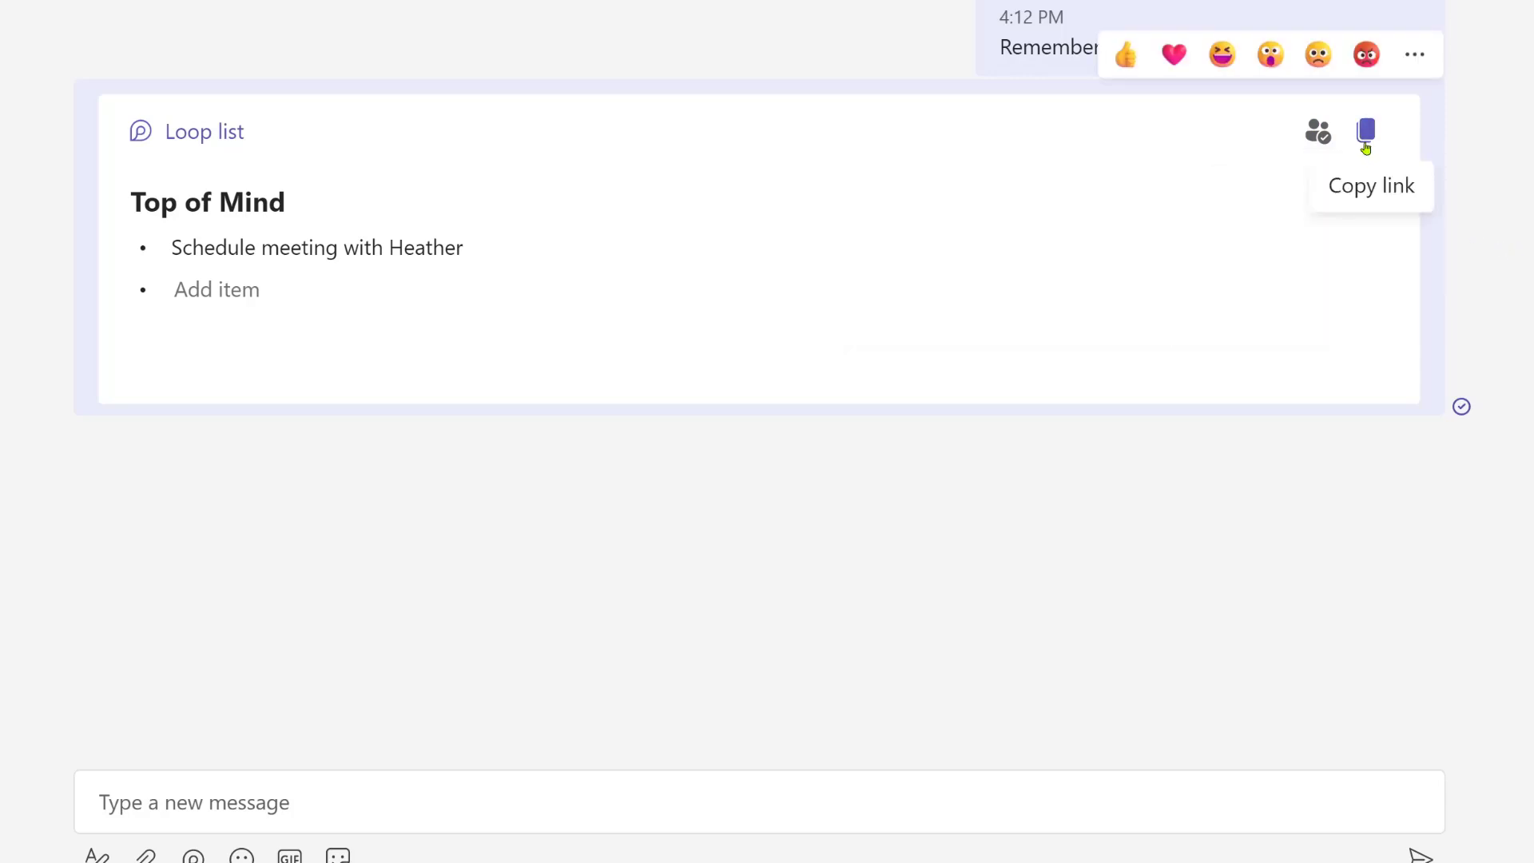
{"action": "left_click", "coordinate": [1364, 134]}
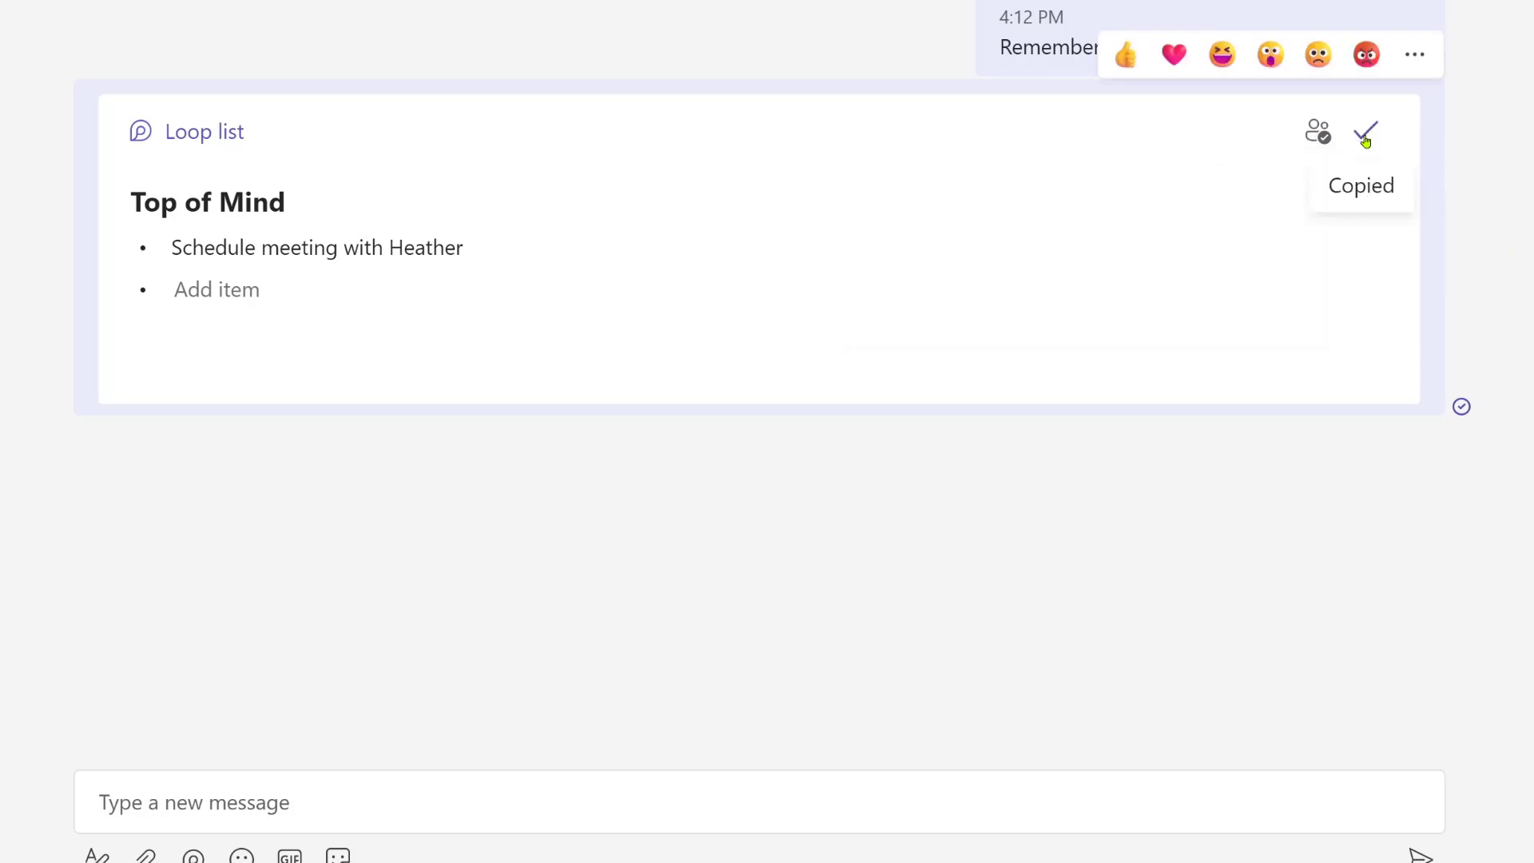
{"action": "mouse_move", "coordinate": [1365, 134]}
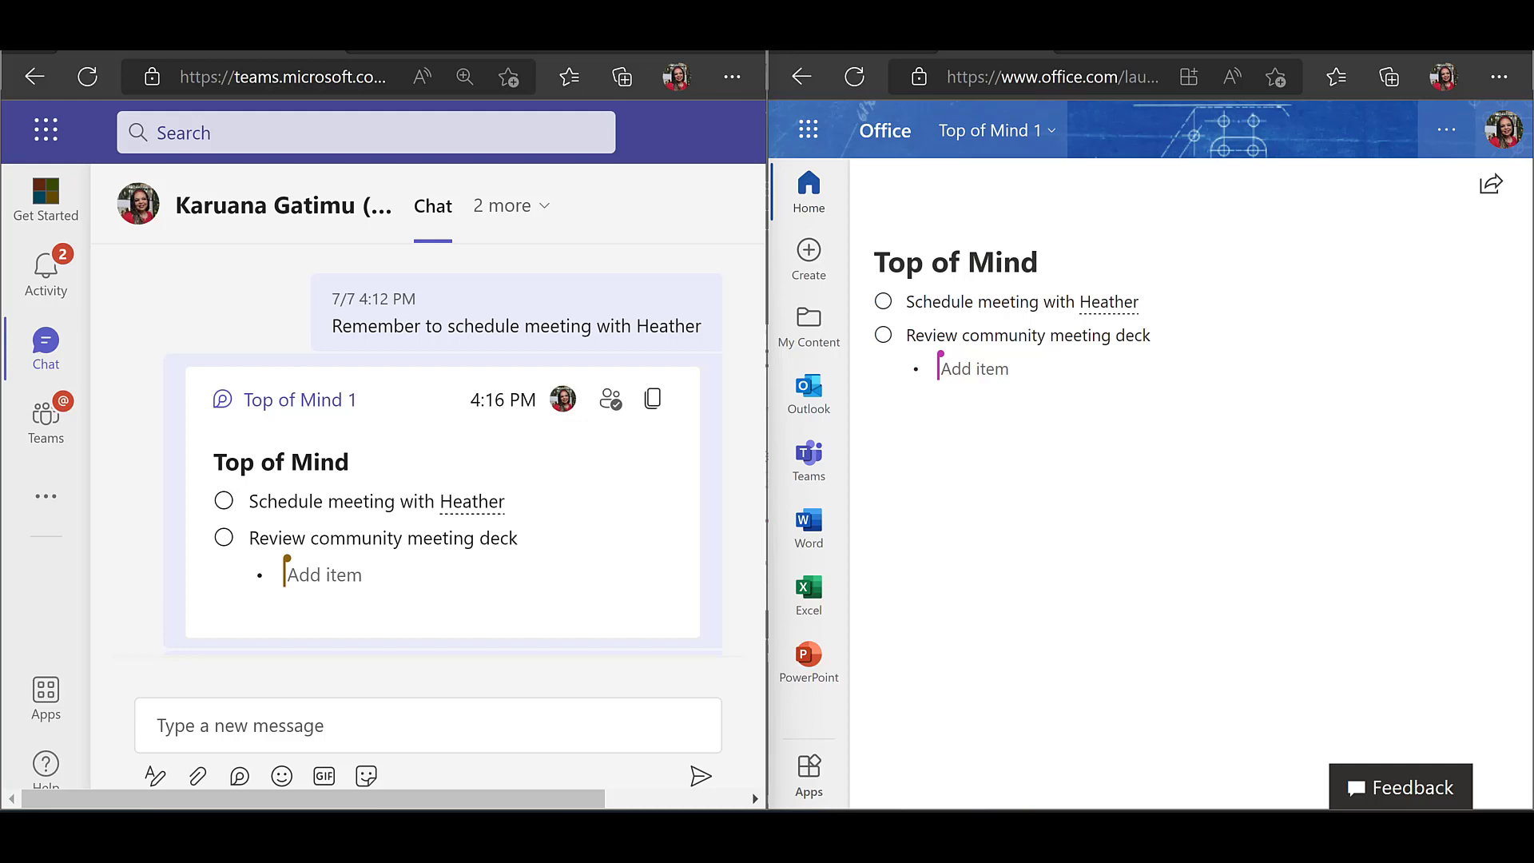
{"action": "mouse_move", "coordinate": [1070, 383]}
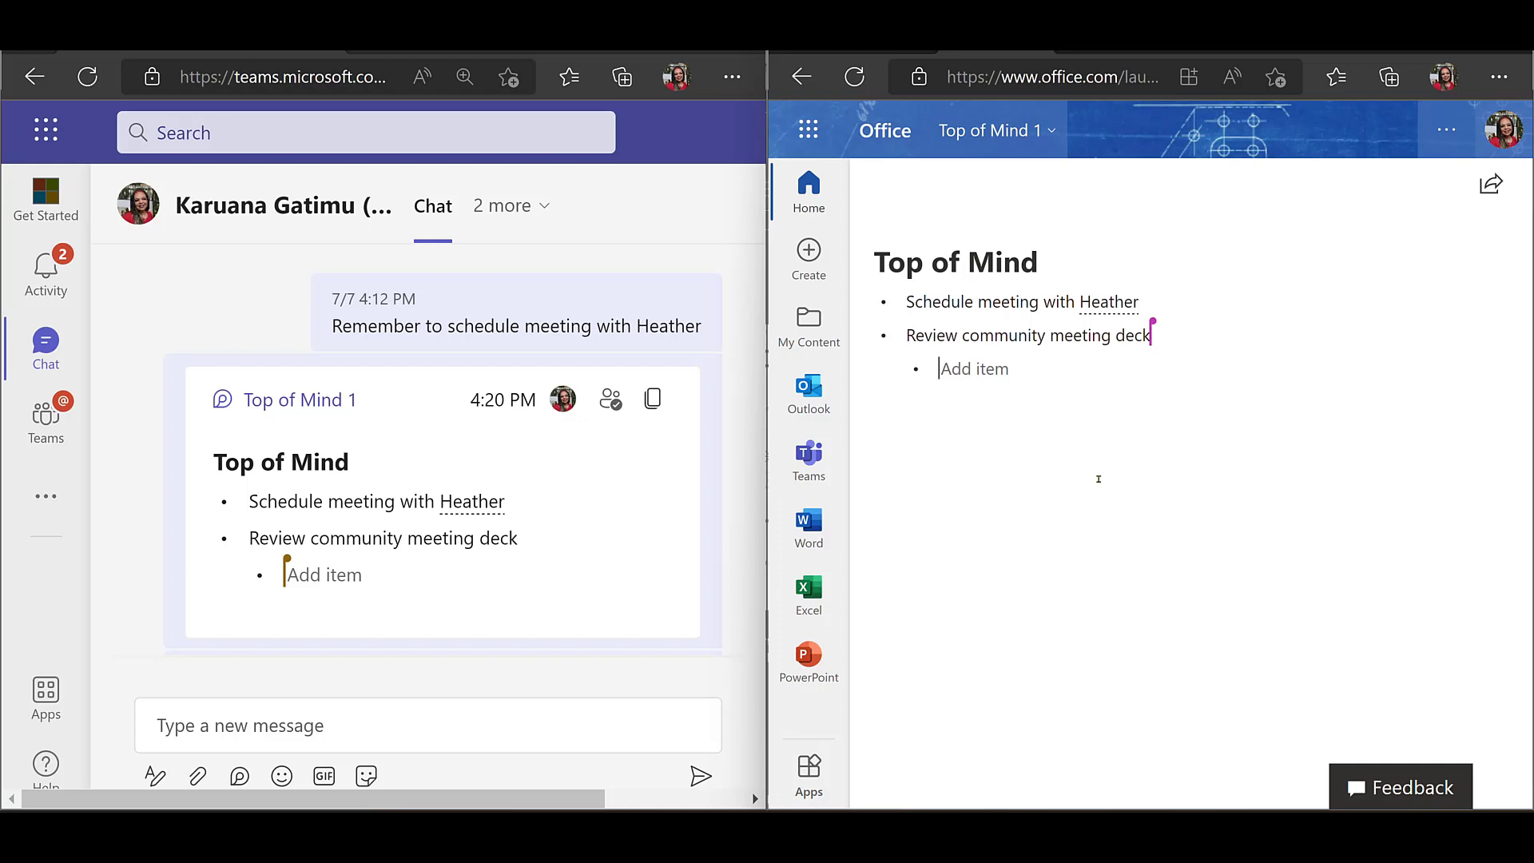
Add the sub-item 'Share with Laurie for her feedback' under the deck item, then start a new item
{"action": "type", "text": "Share with"}
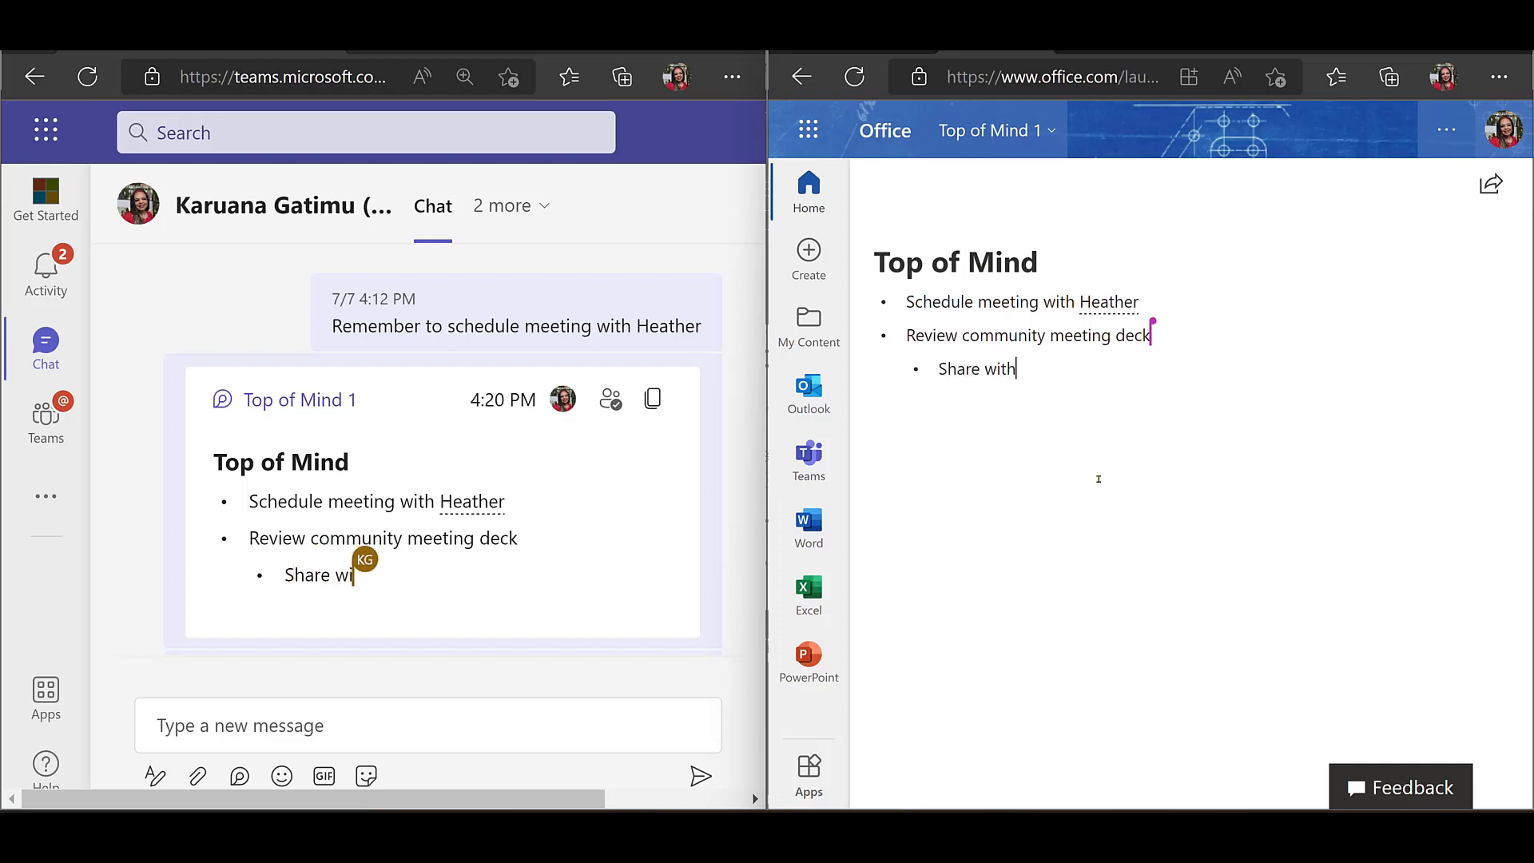
{"action": "type", "text": "Laurie"}
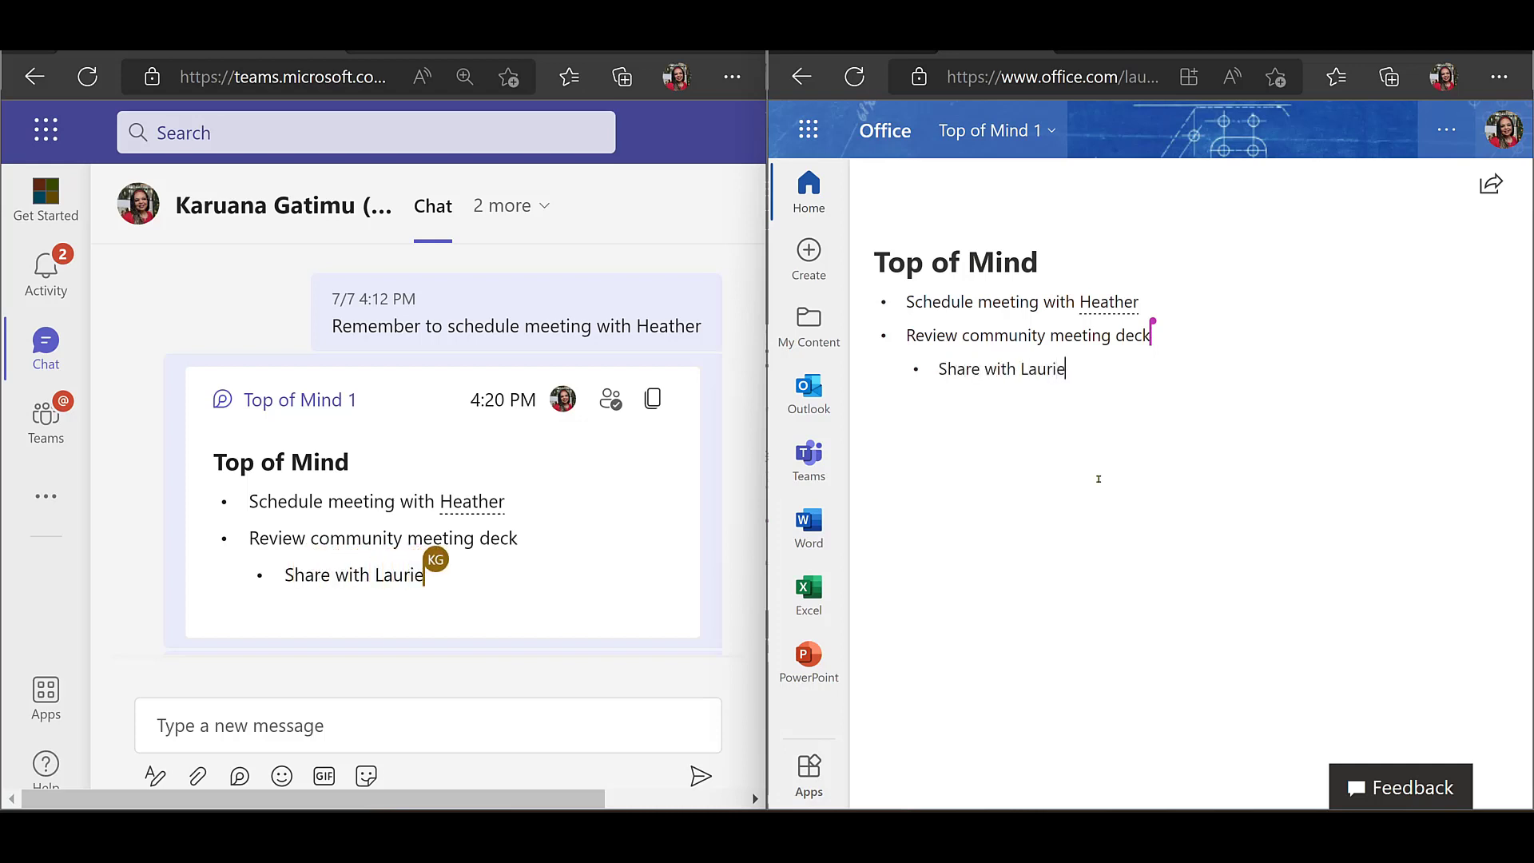
{"action": "type", "text": "for her feedb"}
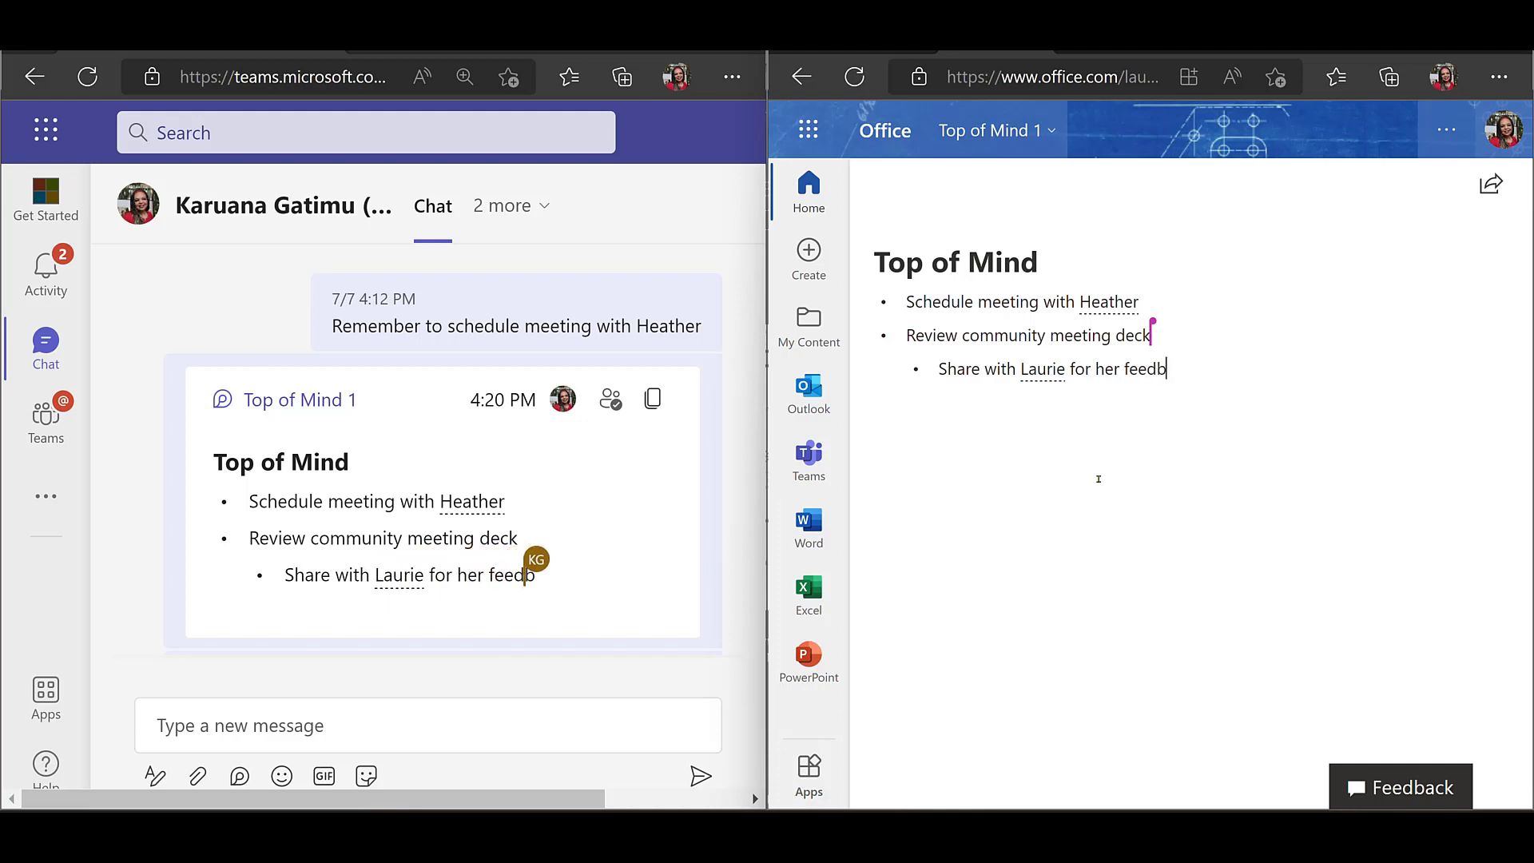
{"action": "type", "text": "ack"}
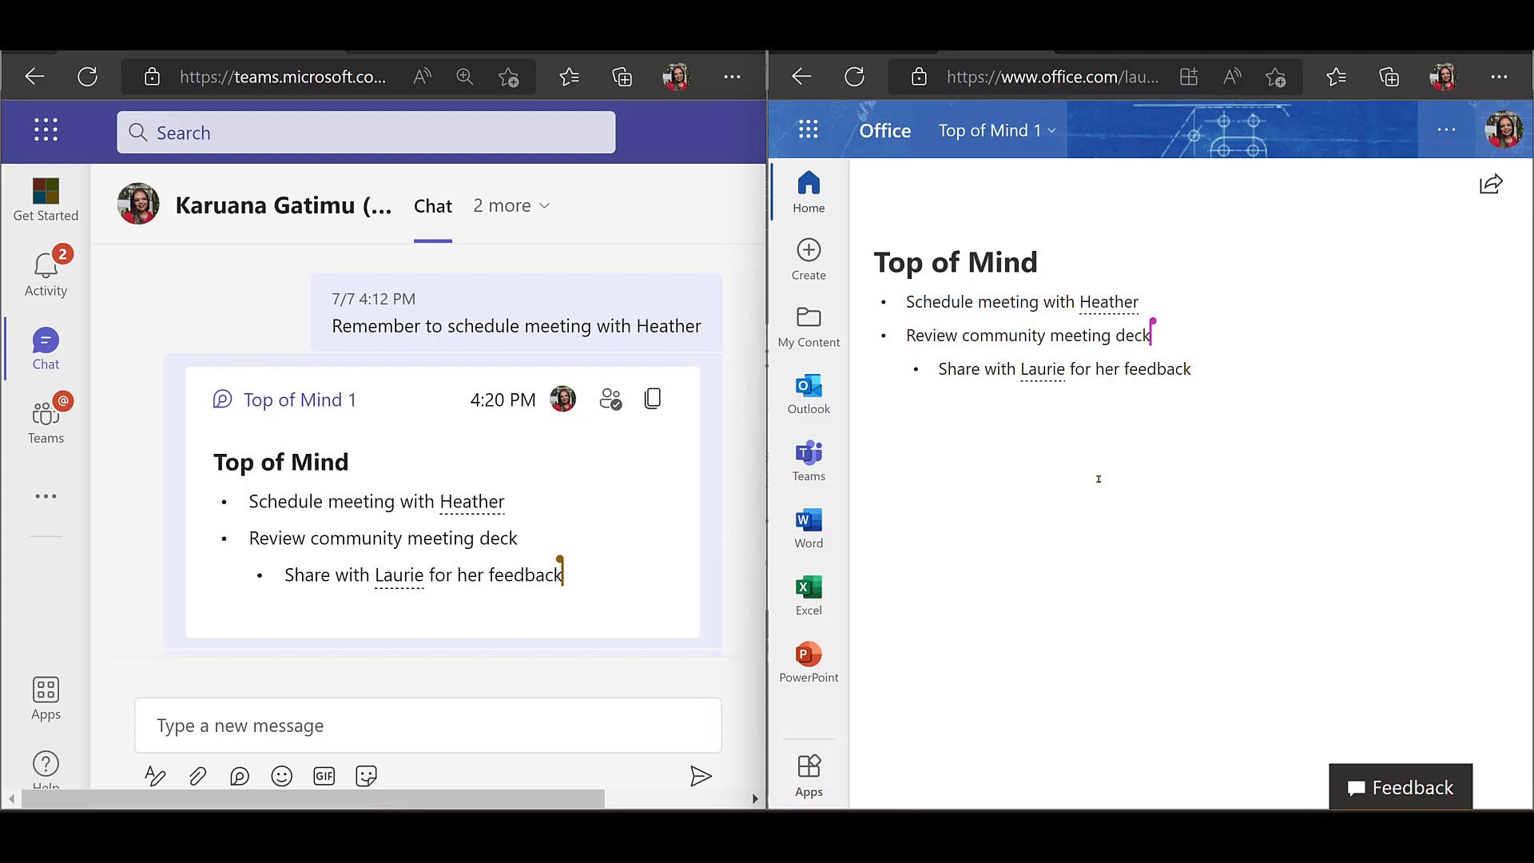
{"action": "key", "text": "Return"}
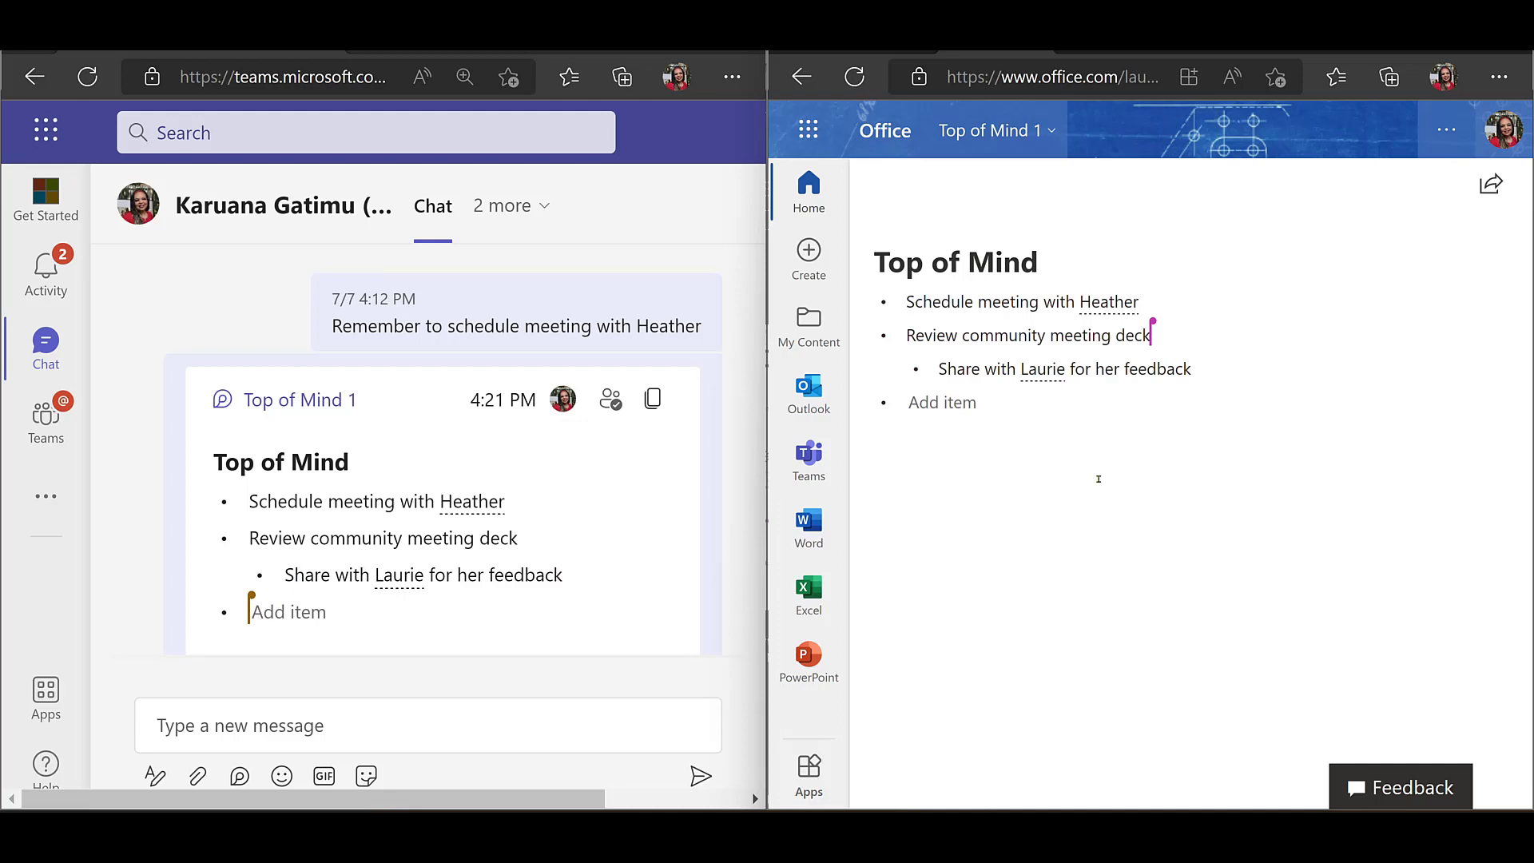
Add top-level item 'Update my meeting notes' and select all list items
{"action": "type", "text": "Update my"}
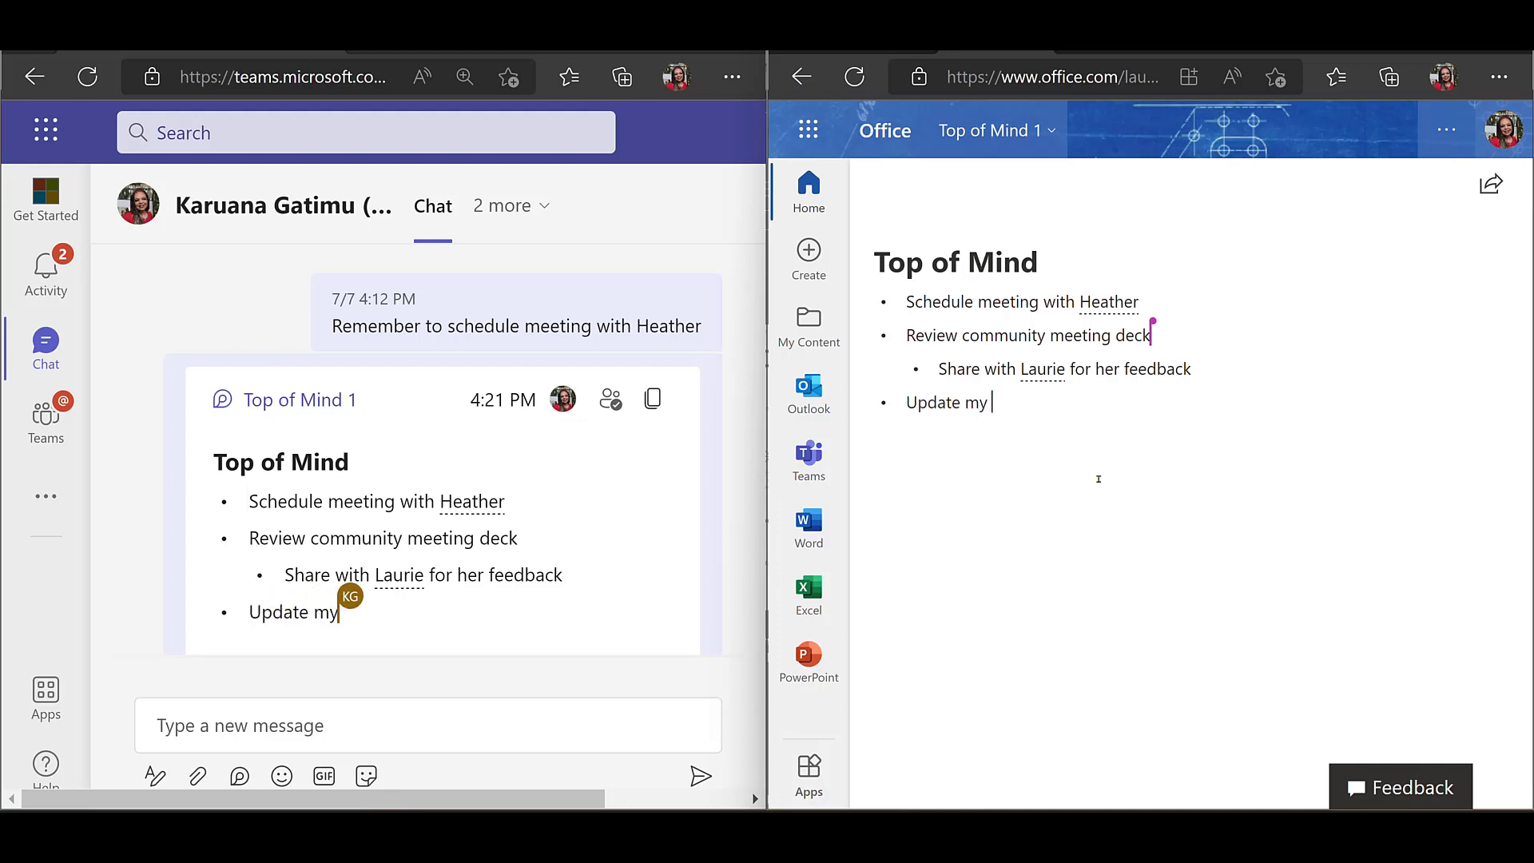
{"action": "type", "text": "meeting notes"}
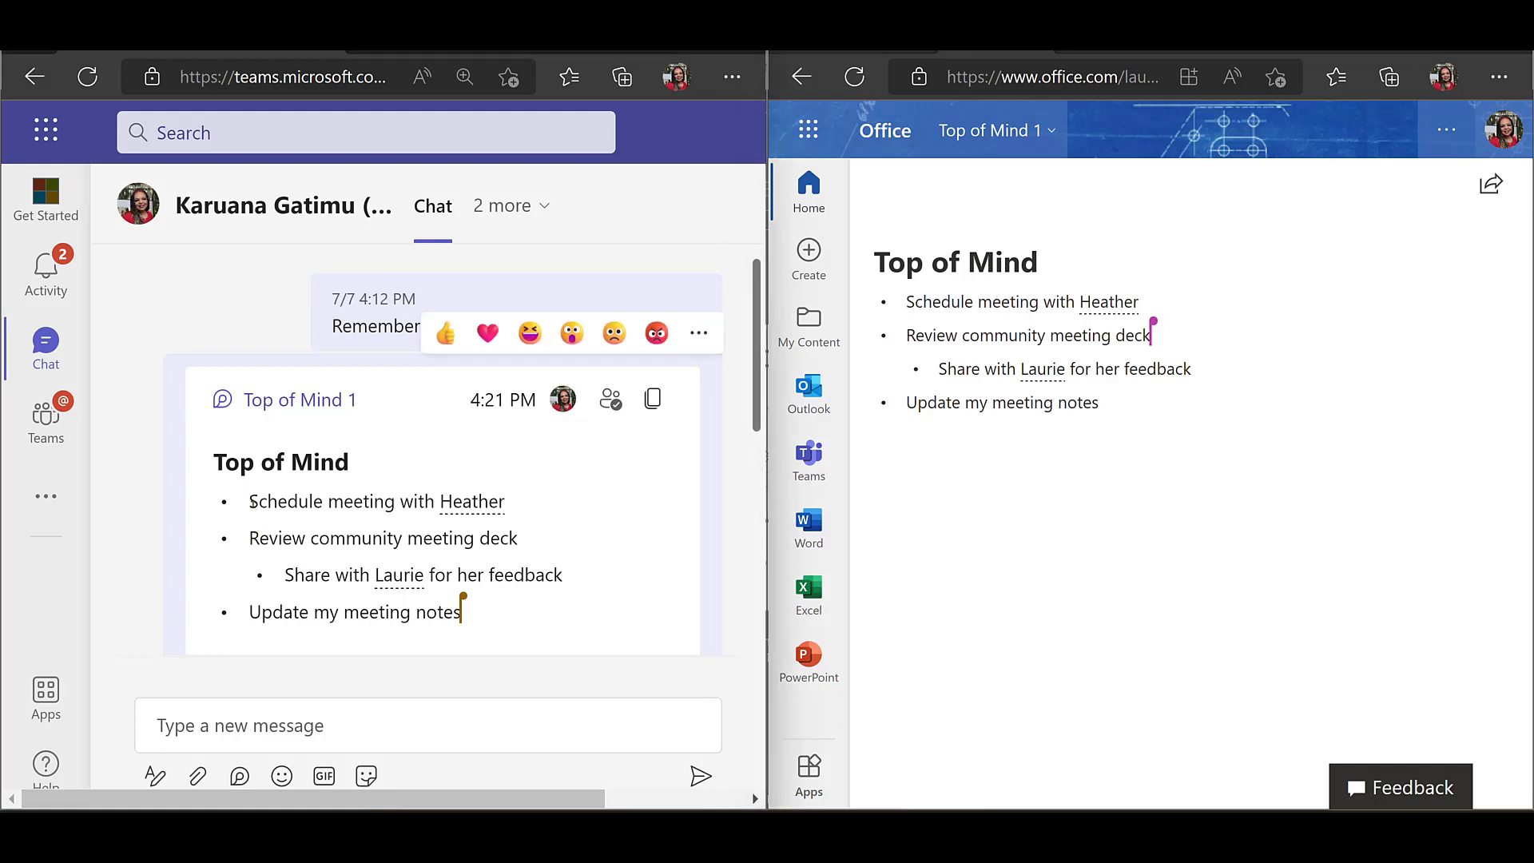
{"action": "key", "text": "ctrl+a"}
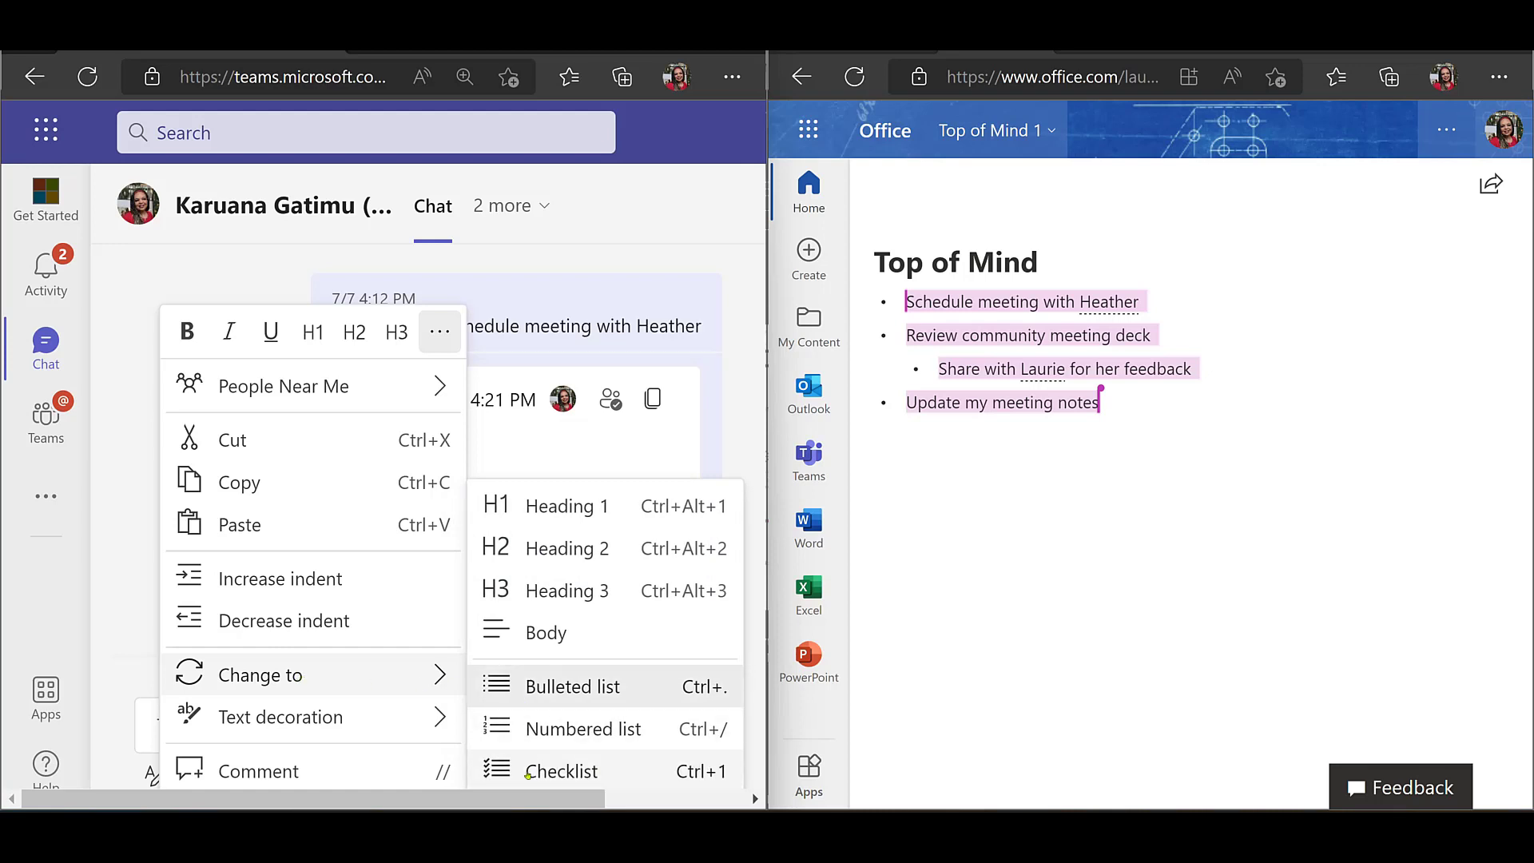
Change the list to a Checklist and check off 'Schedule meeting with Heather'
{"action": "left_click", "coordinate": [560, 771]}
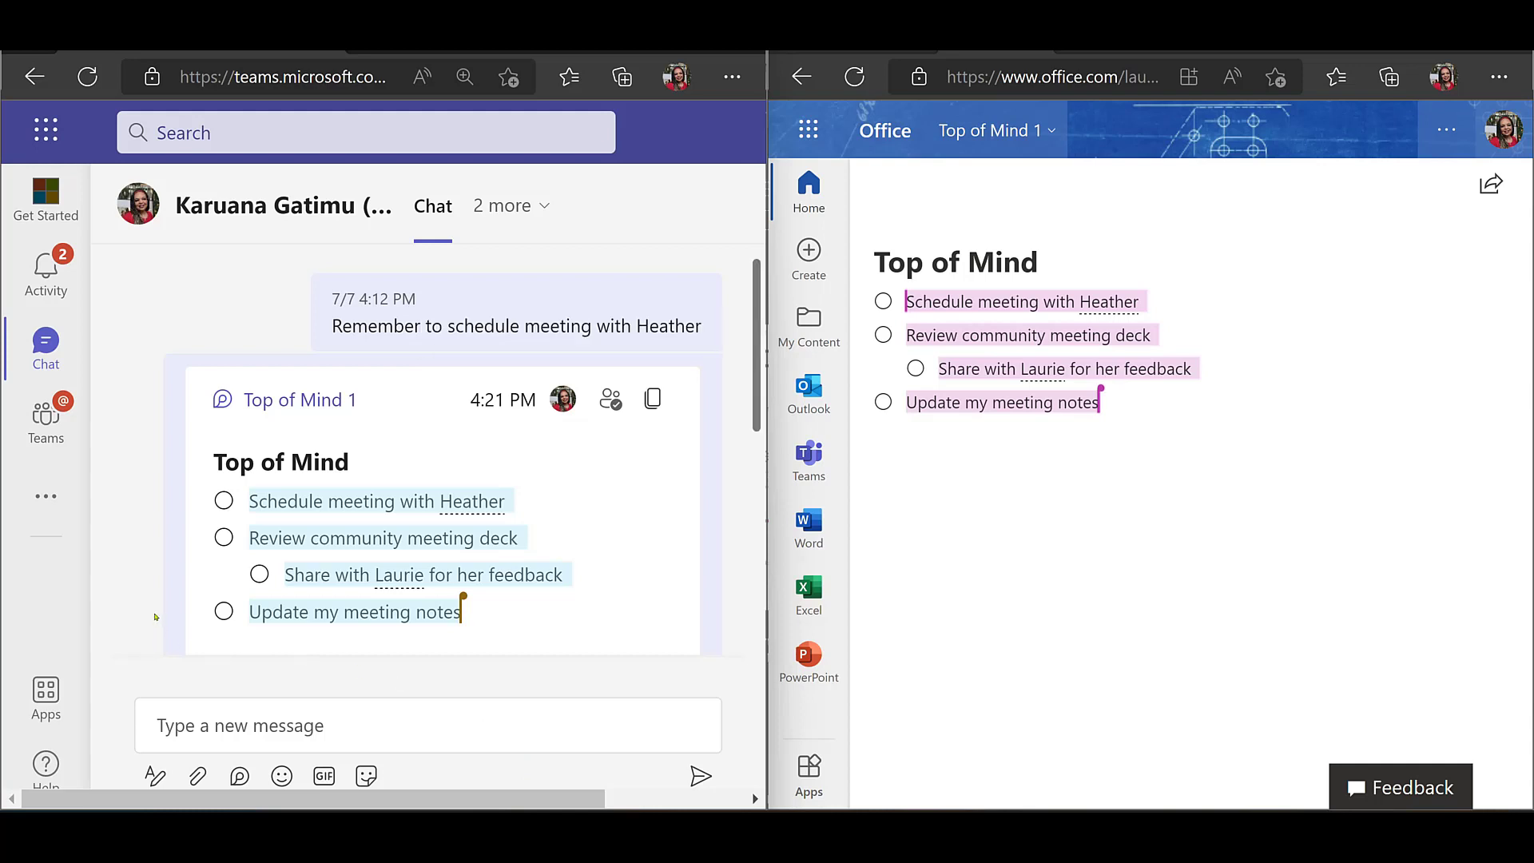
{"action": "left_click", "coordinate": [223, 501]}
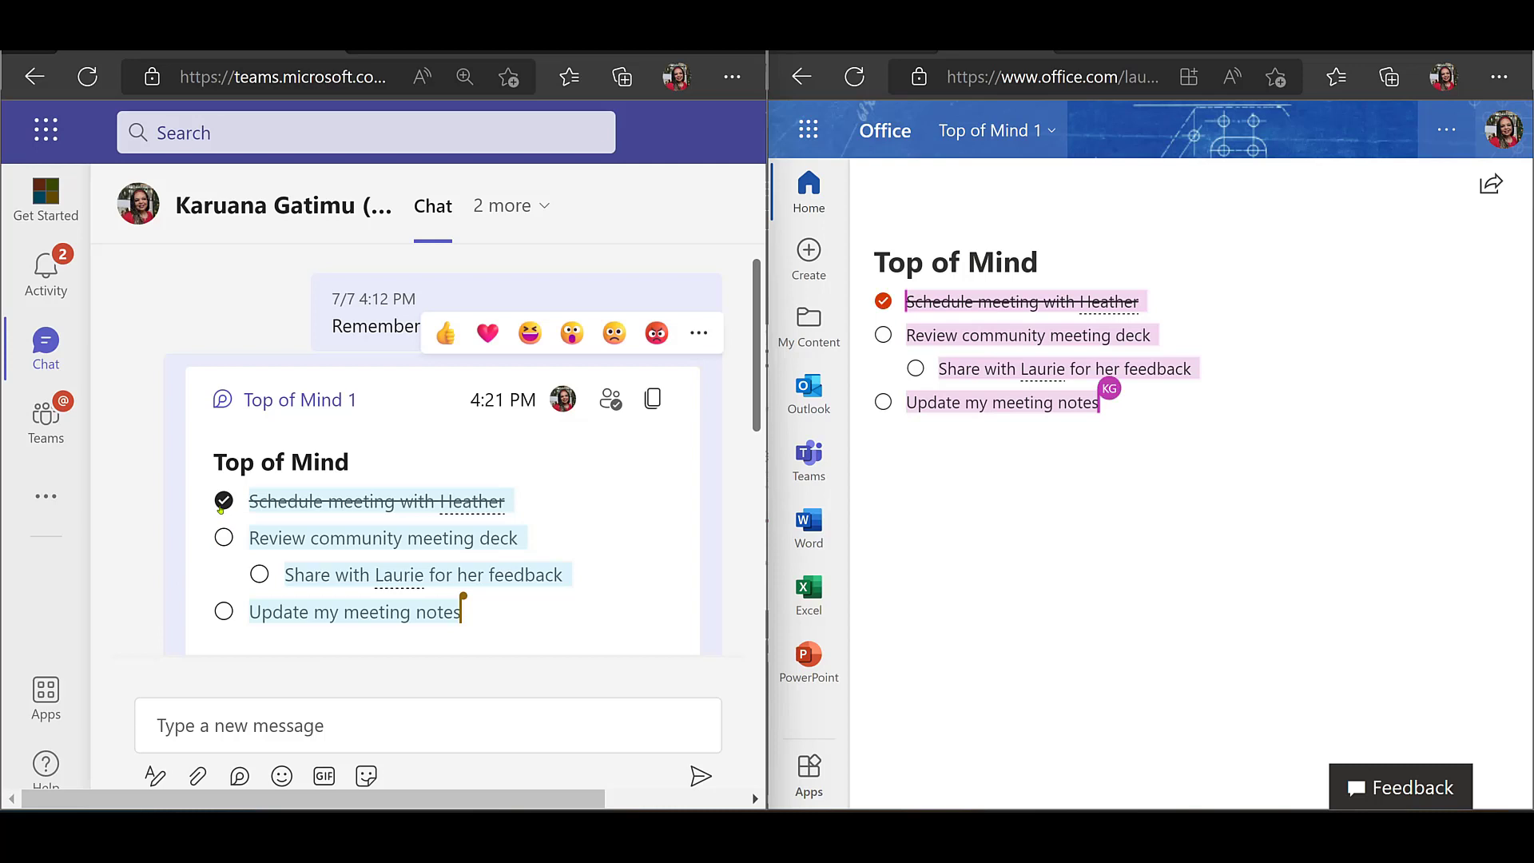